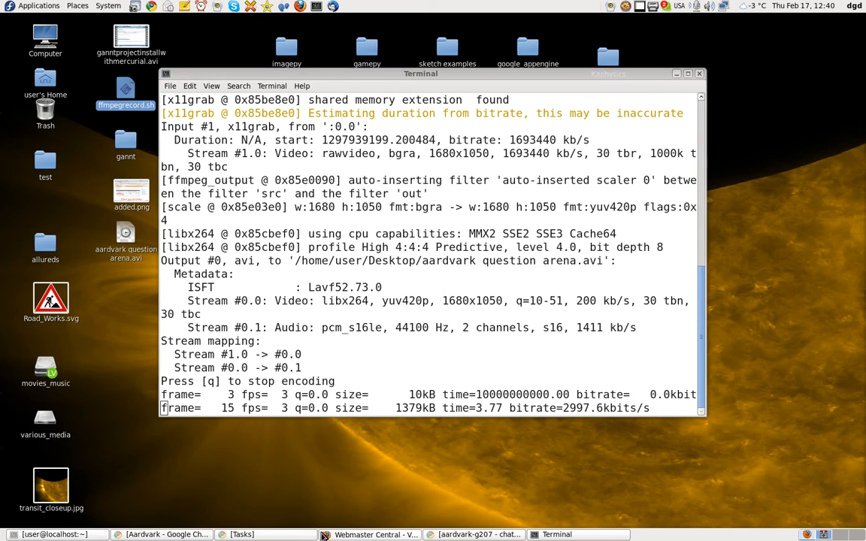
Leave the ffmpeg recording running and switch to the Aardvark 'Your questions' tab in Chrome
{"action": "left_click", "coordinate": [242, 535]}
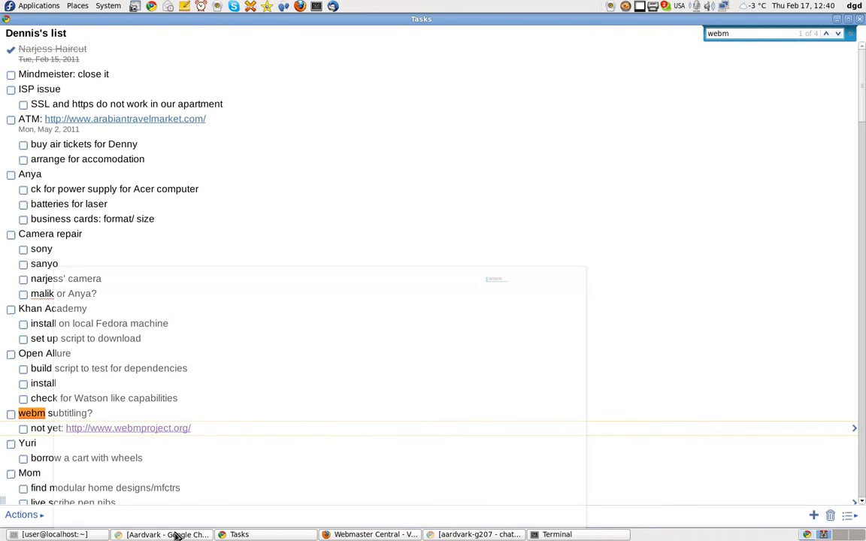
{"action": "left_click", "coordinate": [162, 536]}
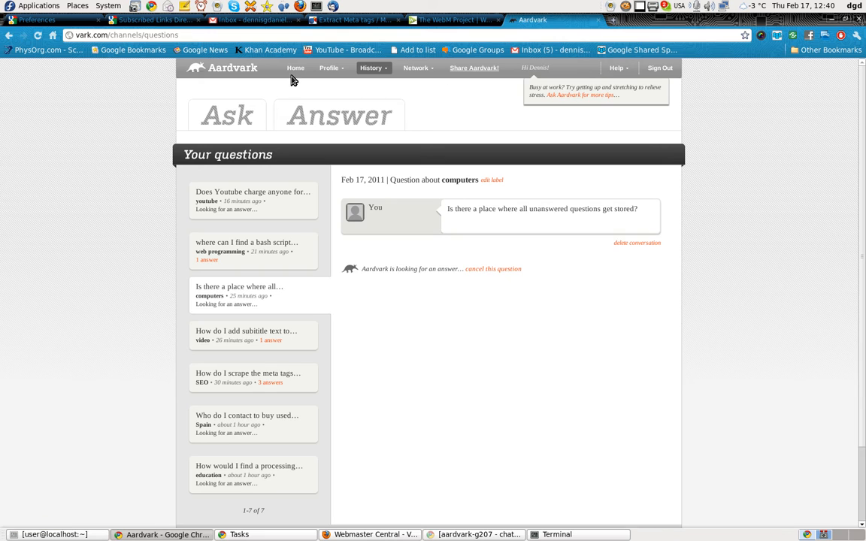
From Home, open the shared Sri Lanka travel conversation dated May 31, 2010
{"action": "left_click", "coordinate": [295, 67]}
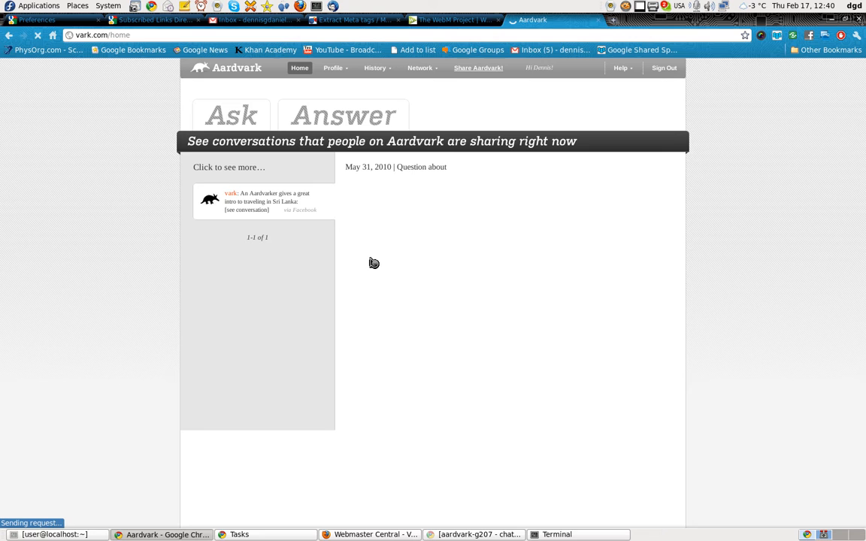
{"action": "left_click", "coordinate": [247, 210]}
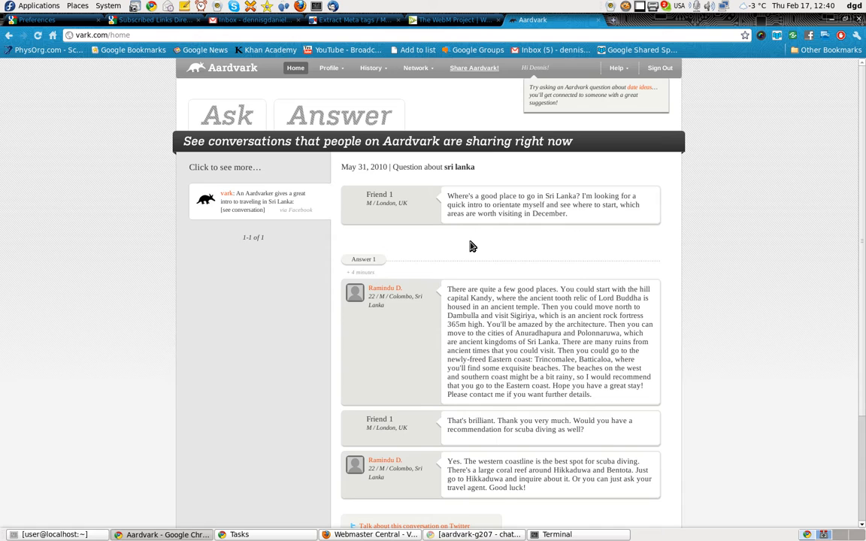
{"action": "mouse_move", "coordinate": [363, 172]}
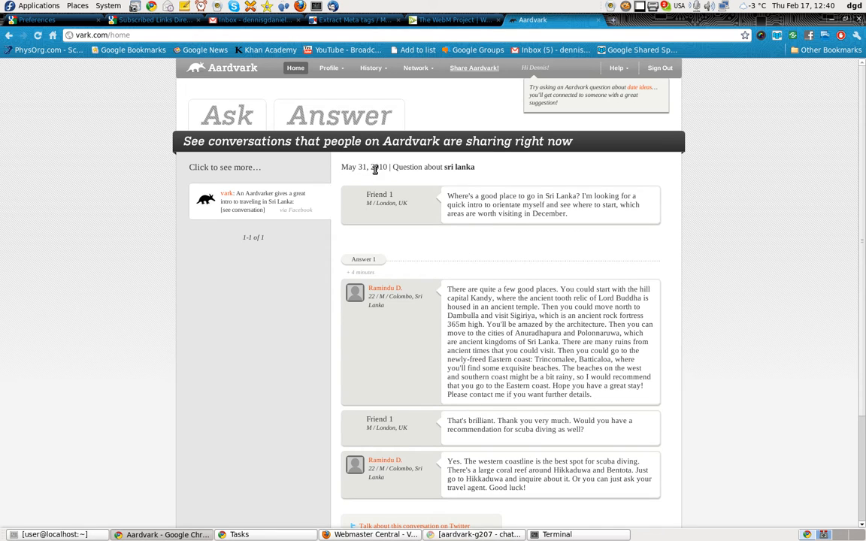
{"action": "double_click", "coordinate": [364, 167]}
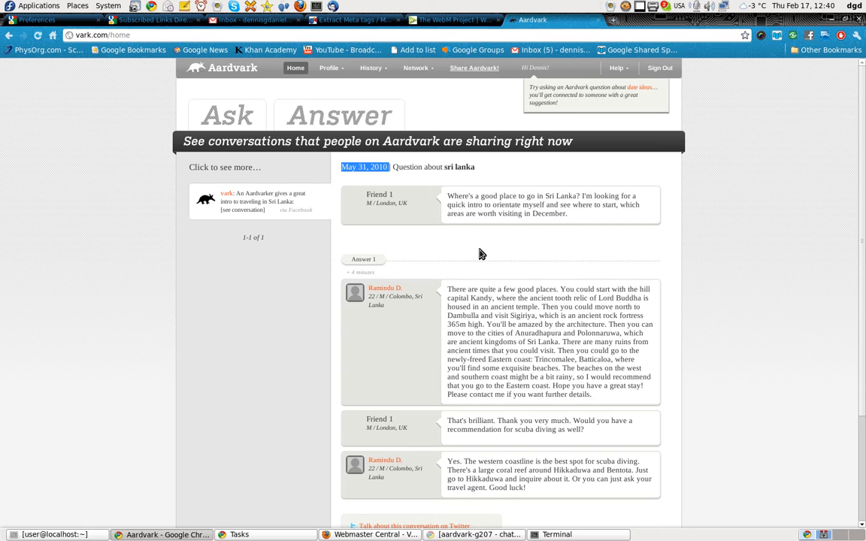
{"action": "mouse_move", "coordinate": [463, 253]}
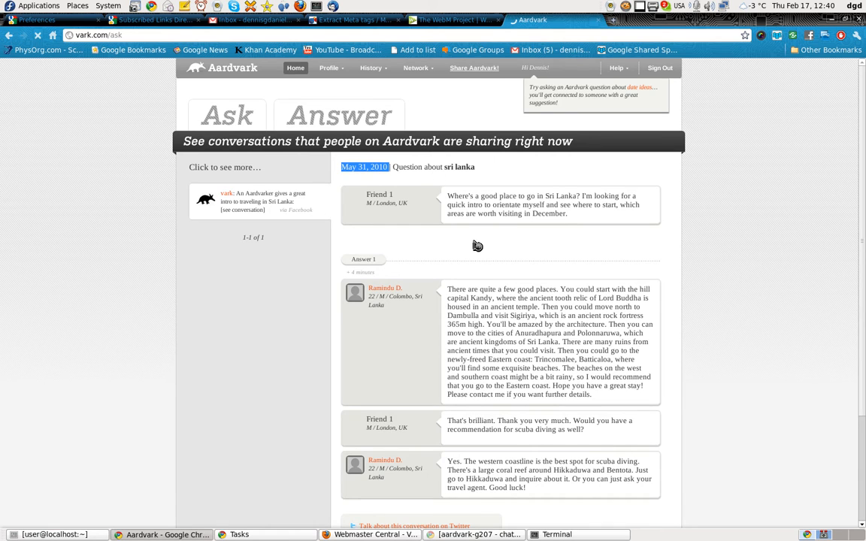
Send the question 'Does Aardvark work on Android?', which hits today's question limit
{"action": "left_click", "coordinate": [228, 114]}
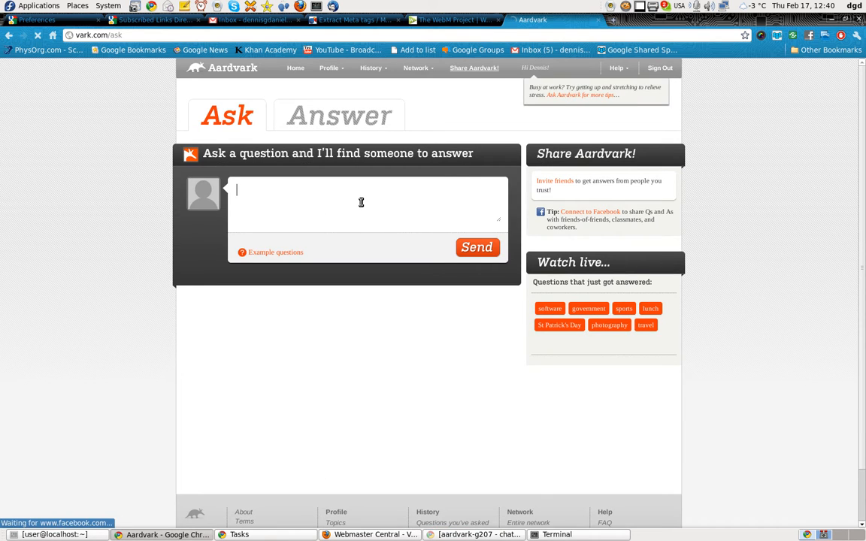
{"action": "type", "text": "D"}
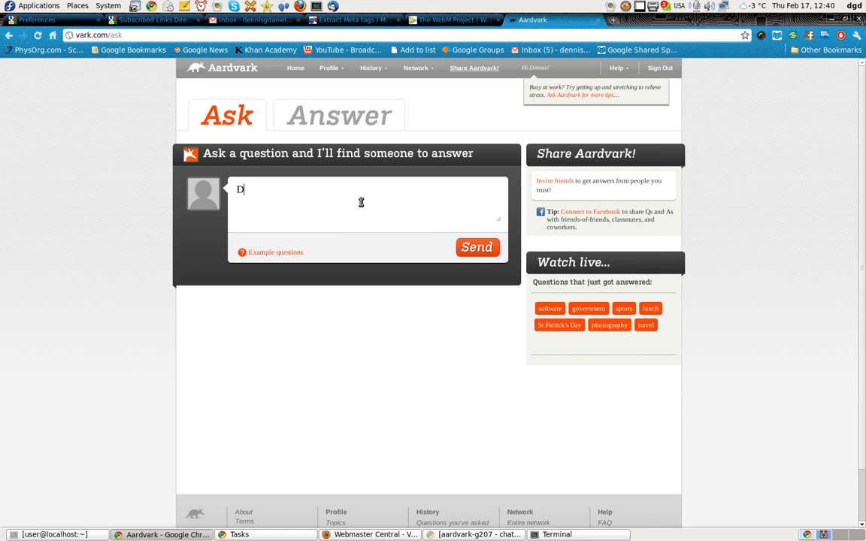
{"action": "type", "text": "oes Arr"}
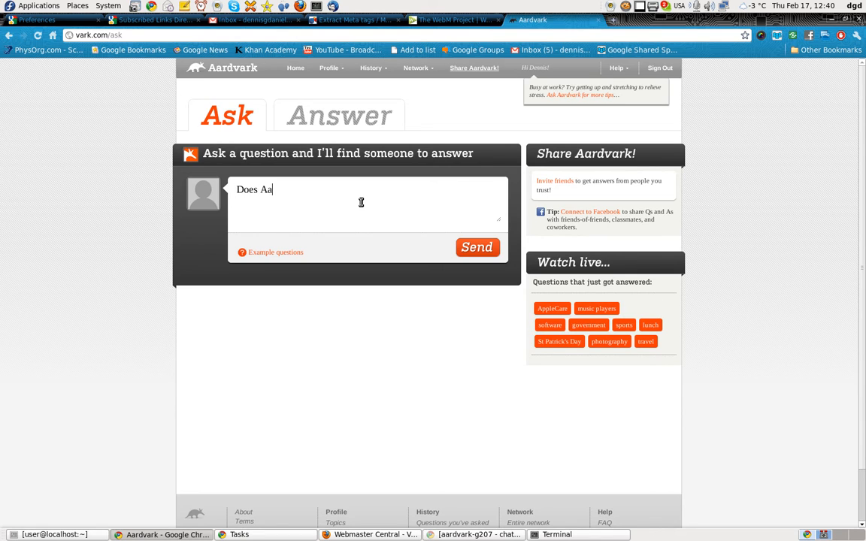
{"action": "type", "text": "rdvarek"}
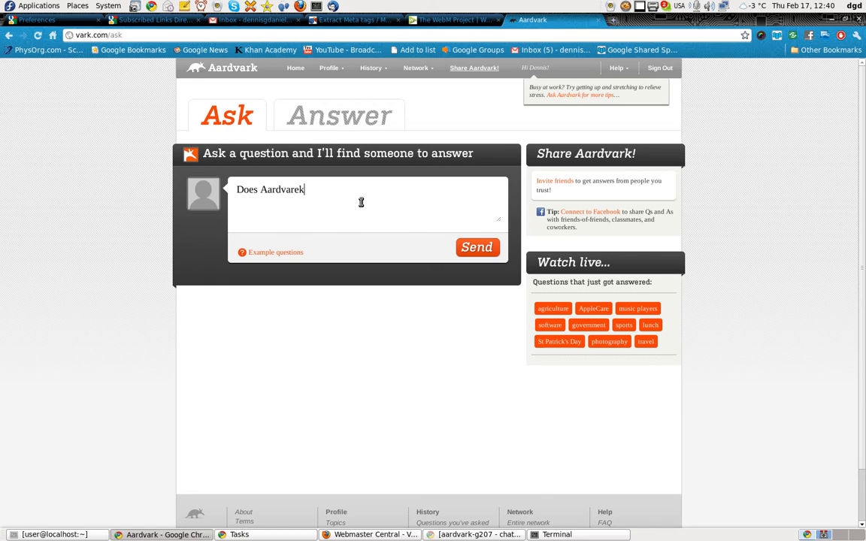
{"action": "type", "text": "work aon Andr"}
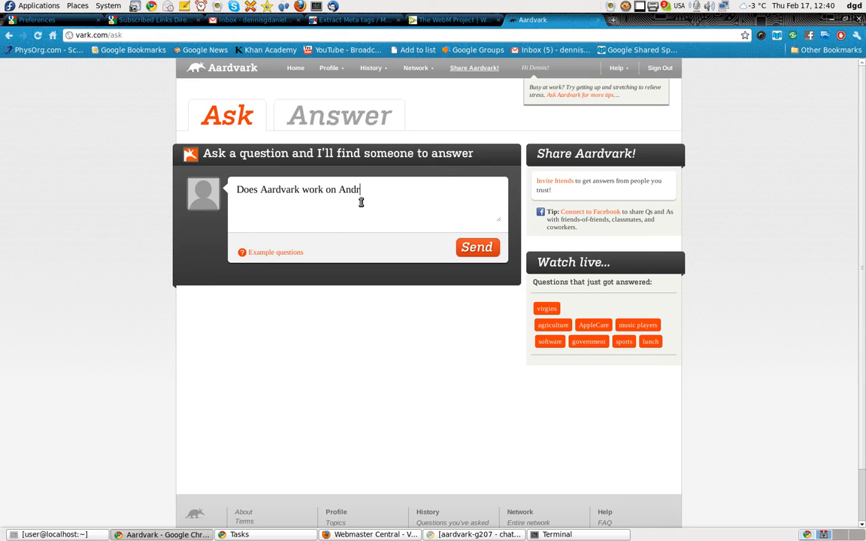
{"action": "type", "text": "oid?"}
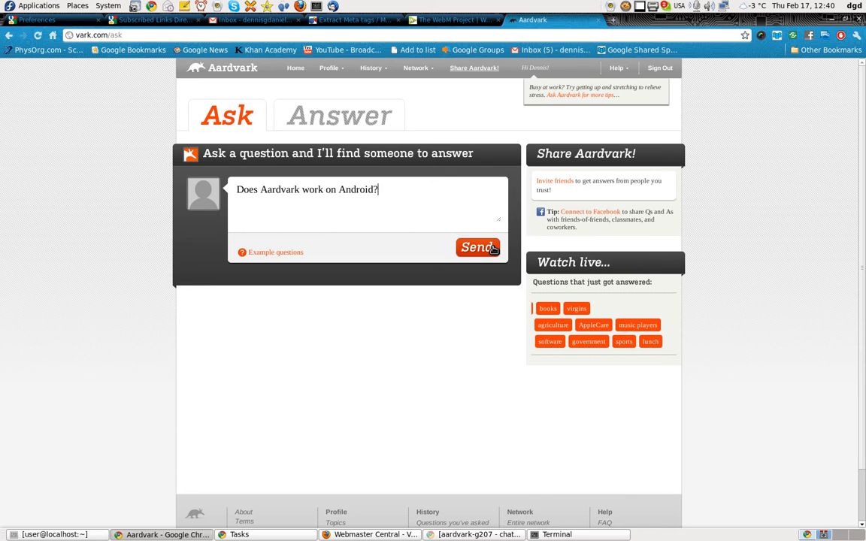
{"action": "left_click", "coordinate": [478, 247]}
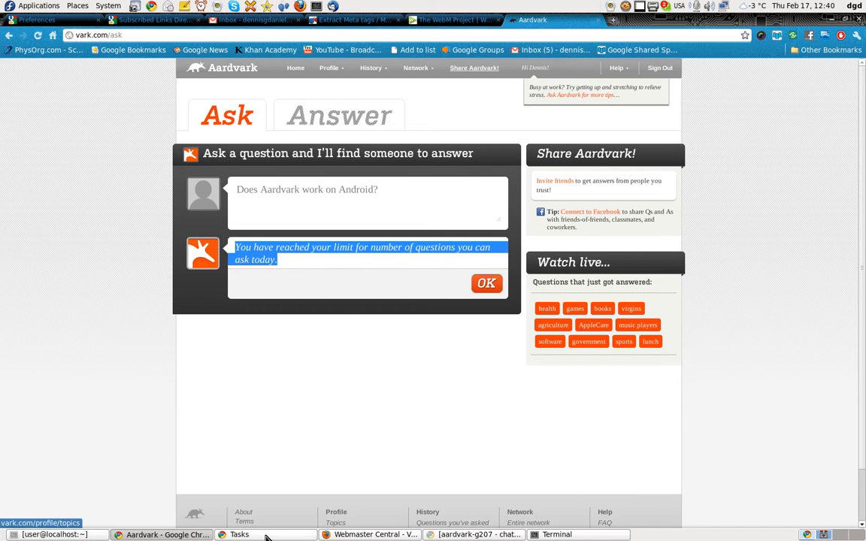
{"action": "left_click", "coordinate": [239, 535]}
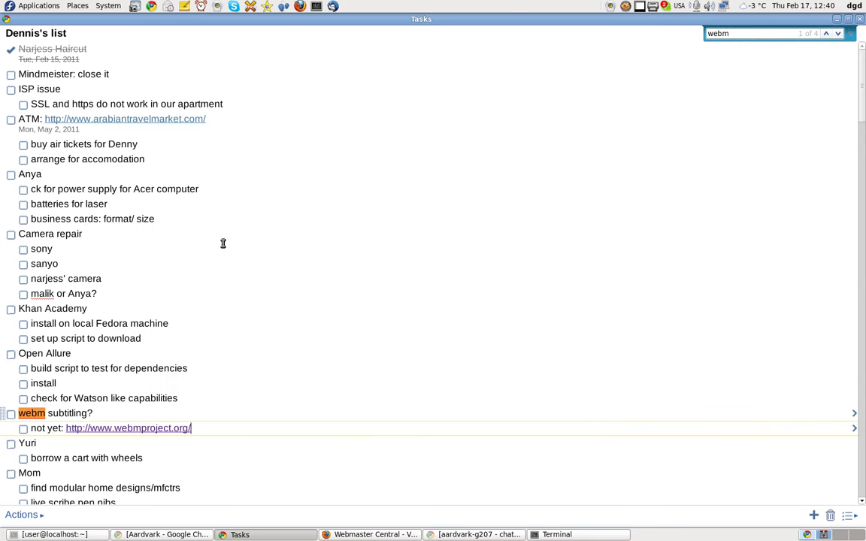
{"action": "left_click", "coordinate": [162, 535]}
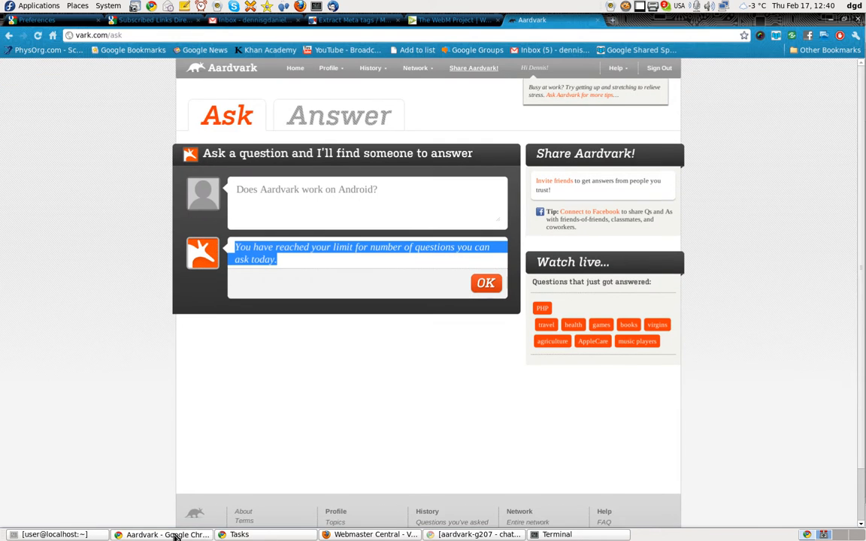
{"action": "mouse_move", "coordinate": [471, 397]}
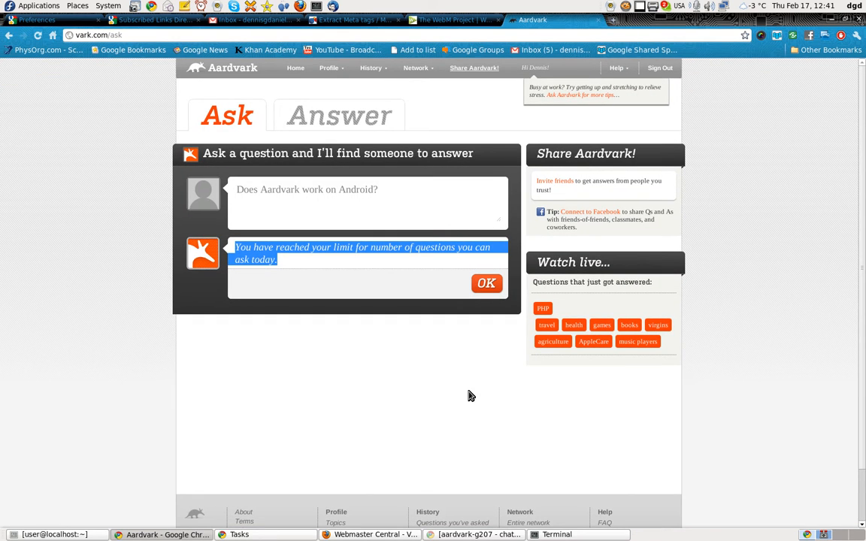
{"action": "left_click", "coordinate": [473, 535]}
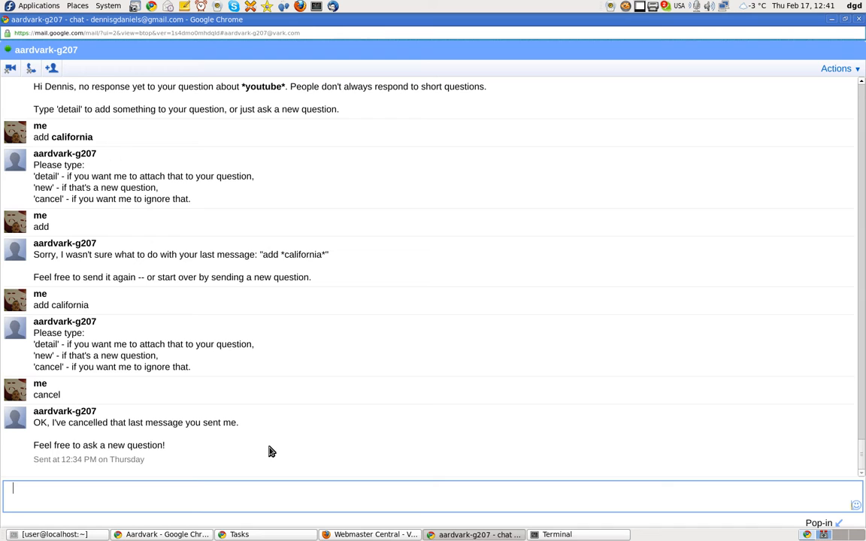
{"action": "scroll", "scroll_direction": "up", "scroll_amount": 3}
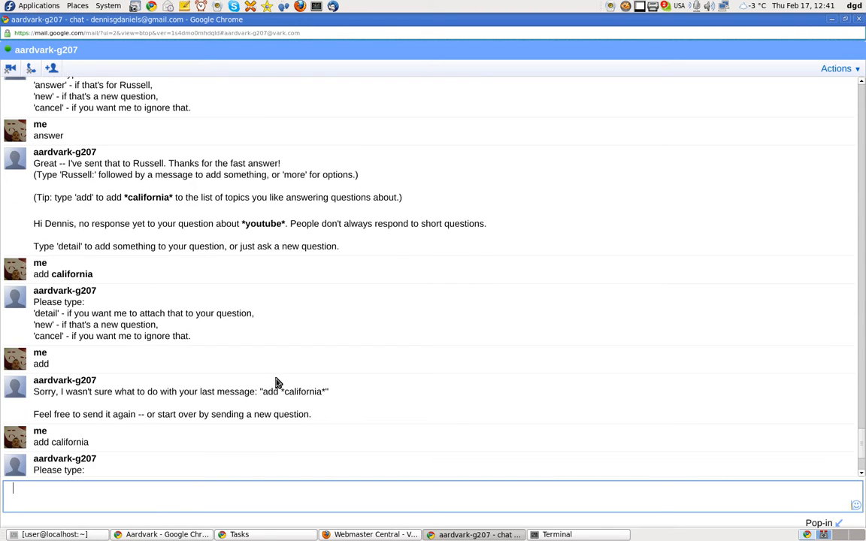
{"action": "scroll", "scroll_direction": "down", "scroll_amount": 3}
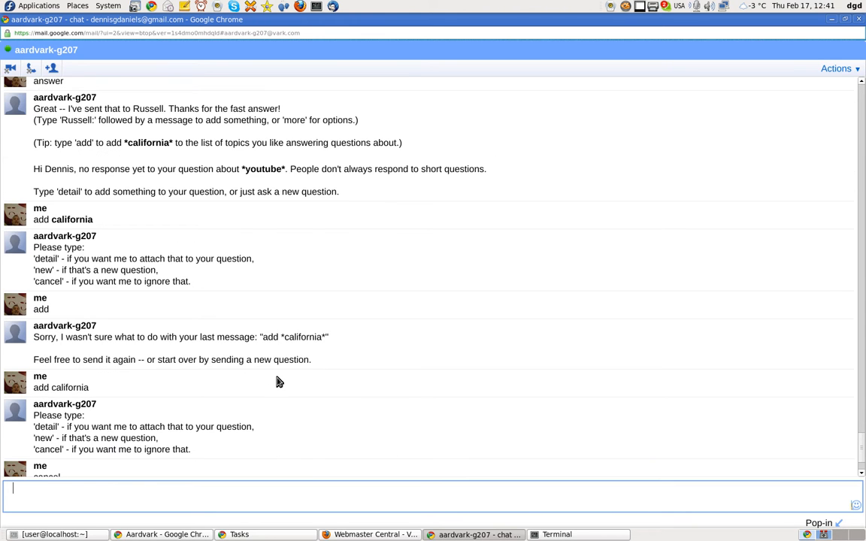
{"action": "scroll", "scroll_direction": "down", "scroll_amount": 3}
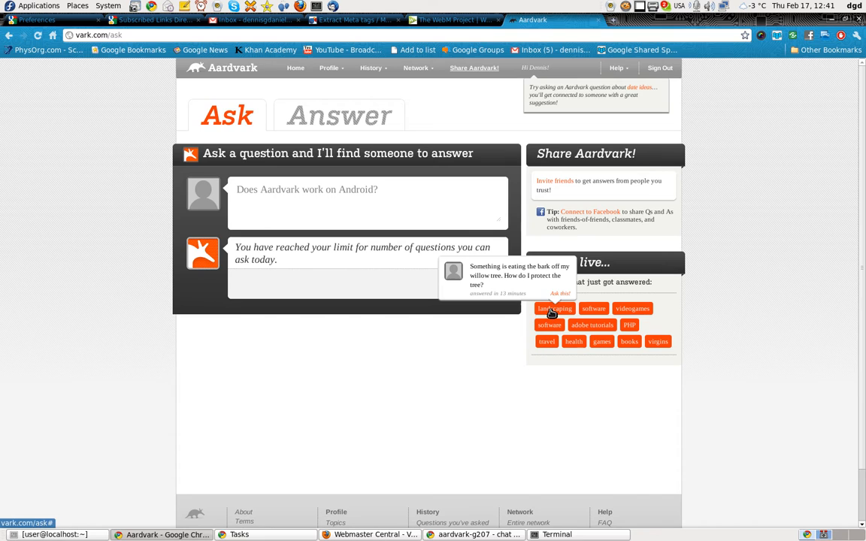
Load the live willow-tree bark question into the form, then reload an empty Ask page
{"action": "left_click", "coordinate": [559, 293]}
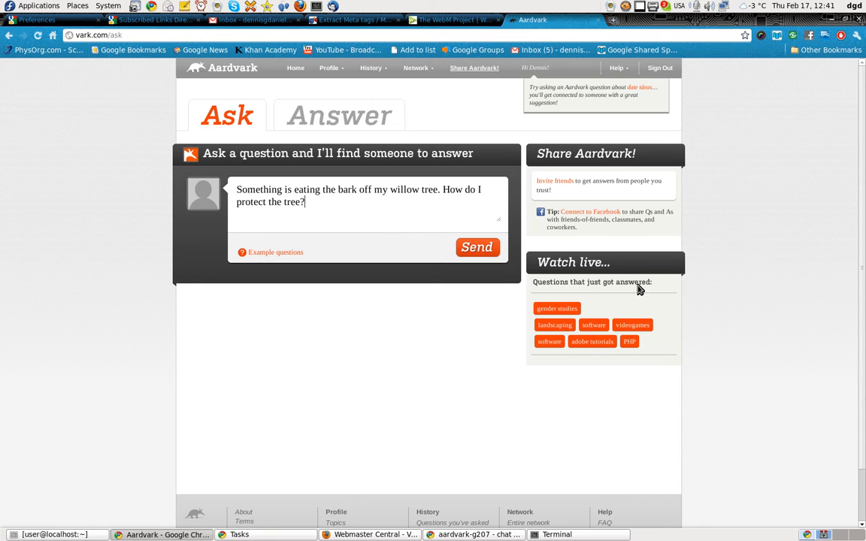
{"action": "mouse_move", "coordinate": [433, 397]}
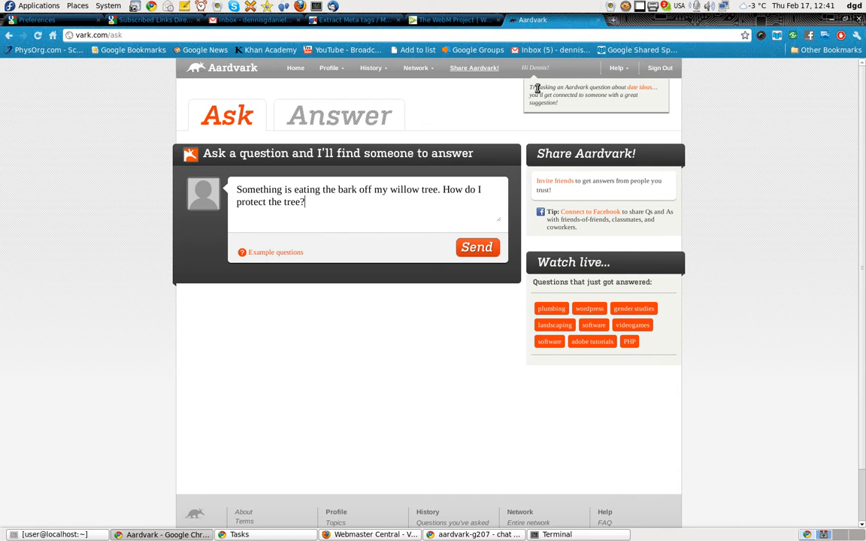
{"action": "mouse_move", "coordinate": [582, 97]}
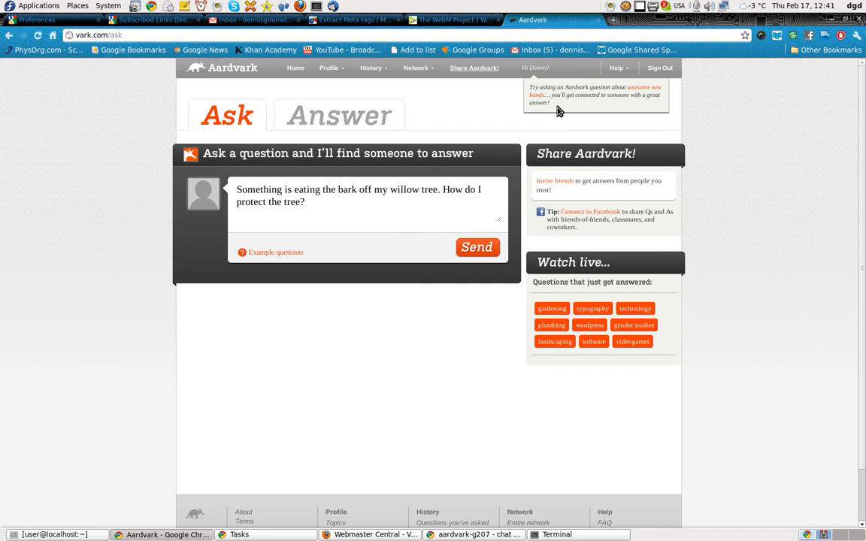
{"action": "mouse_move", "coordinate": [543, 66]}
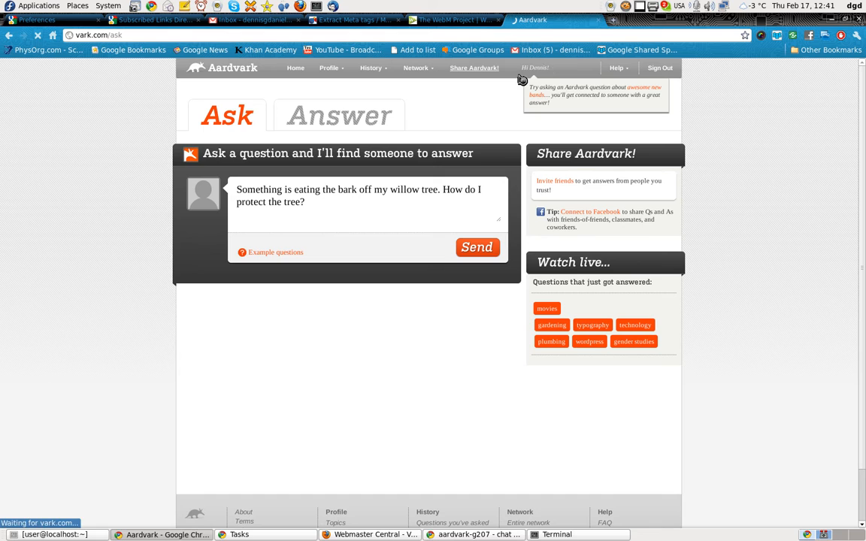
{"action": "left_click", "coordinate": [477, 247]}
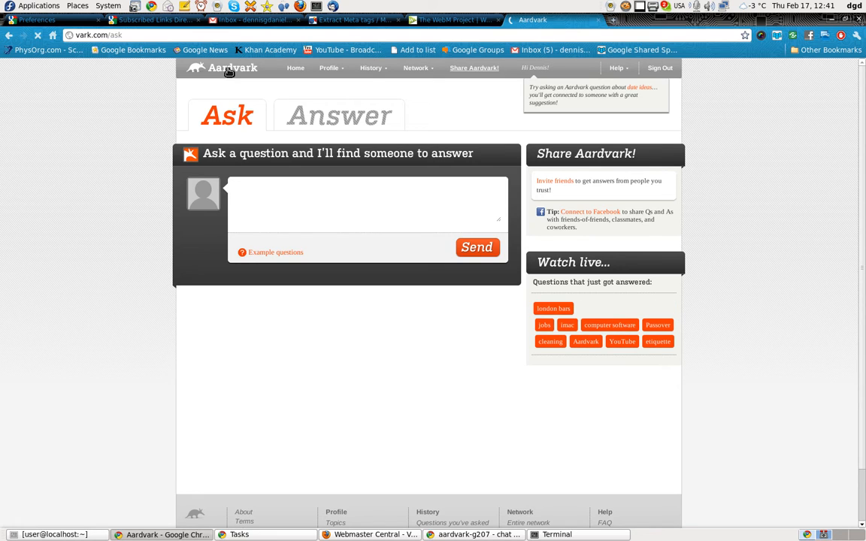
From the Answer page, open Your questions via the '1 question' conversations link
{"action": "left_click", "coordinate": [340, 114]}
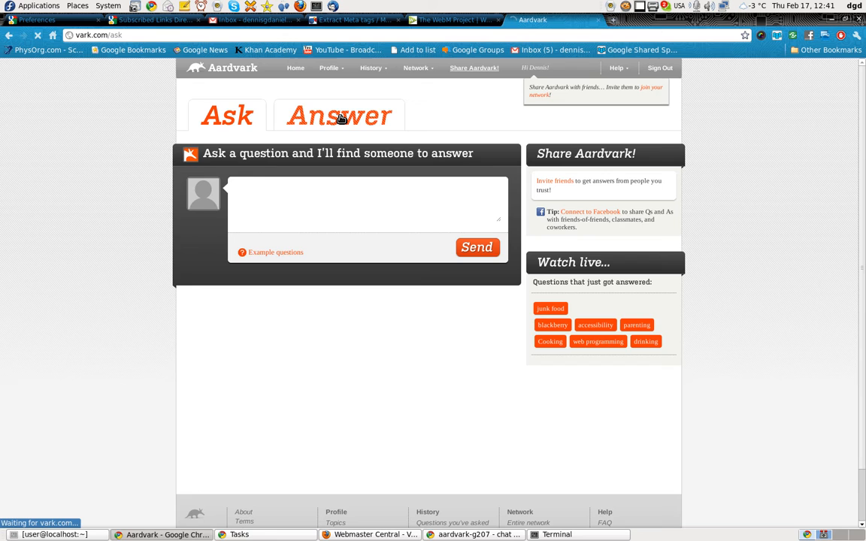
{"action": "left_click", "coordinate": [340, 114]}
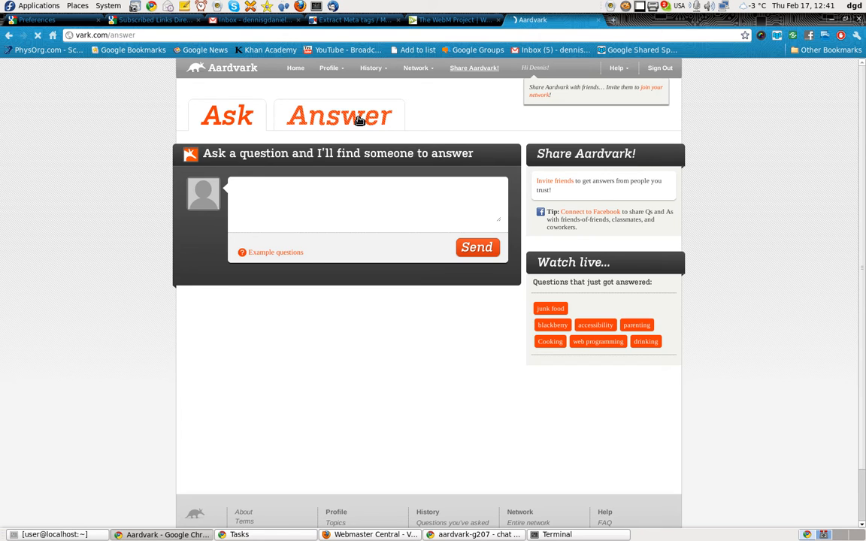
{"action": "left_click", "coordinate": [340, 114]}
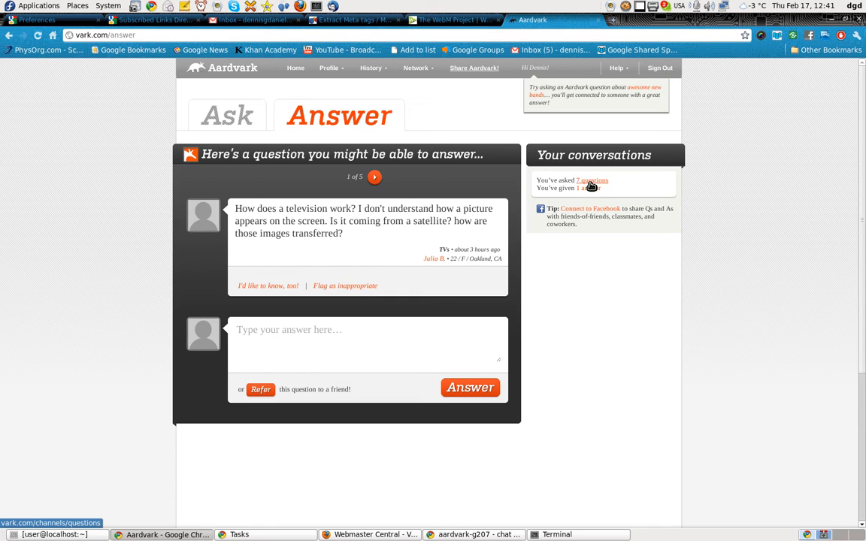
{"action": "left_click", "coordinate": [593, 181]}
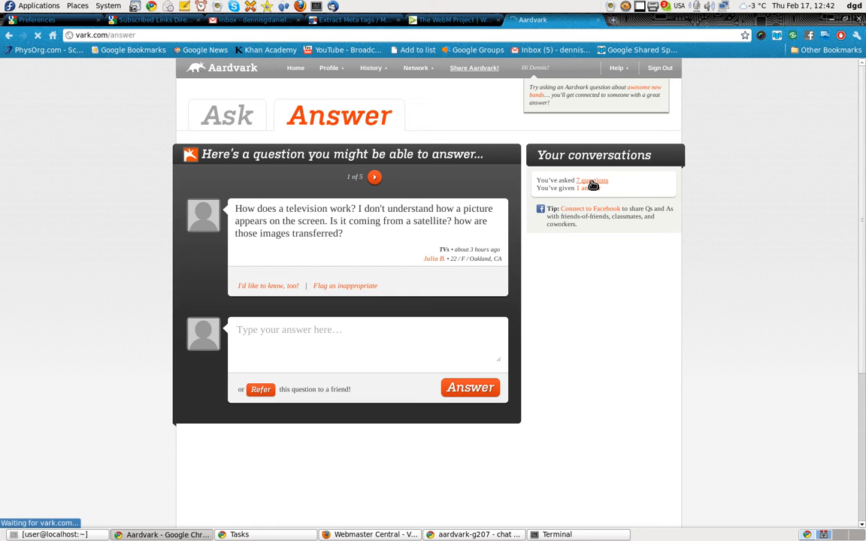
{"action": "left_click", "coordinate": [590, 181]}
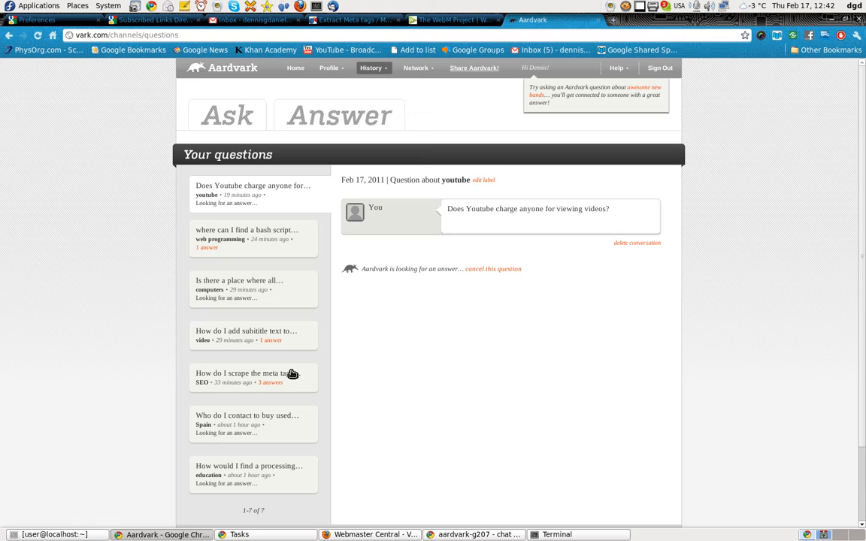
Reply on the WebM subtitle question: 'At this time, webm does NOT support subtitling :('
{"action": "left_click", "coordinate": [253, 334]}
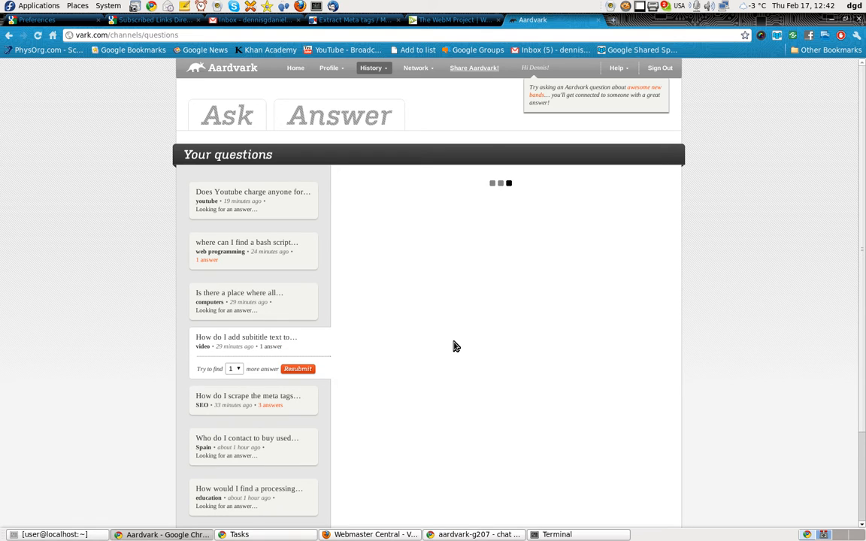
{"action": "left_click", "coordinate": [246, 337]}
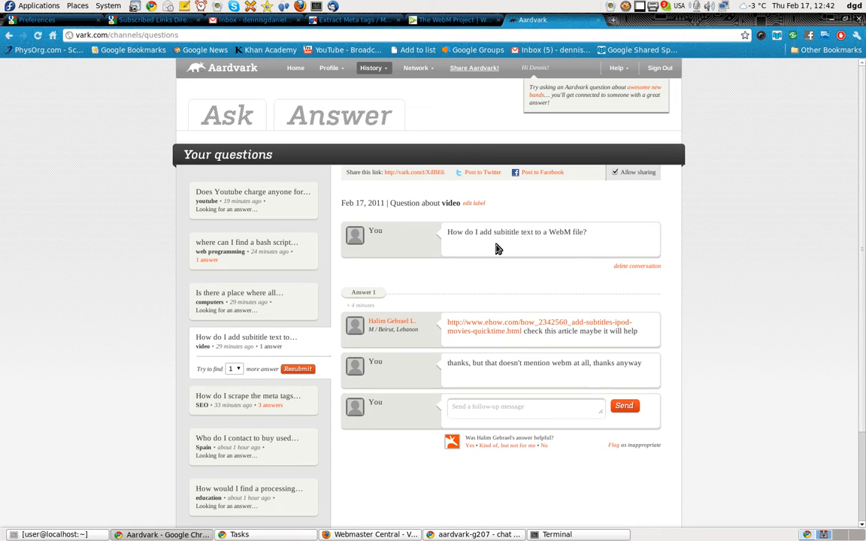
{"action": "mouse_move", "coordinate": [550, 283]}
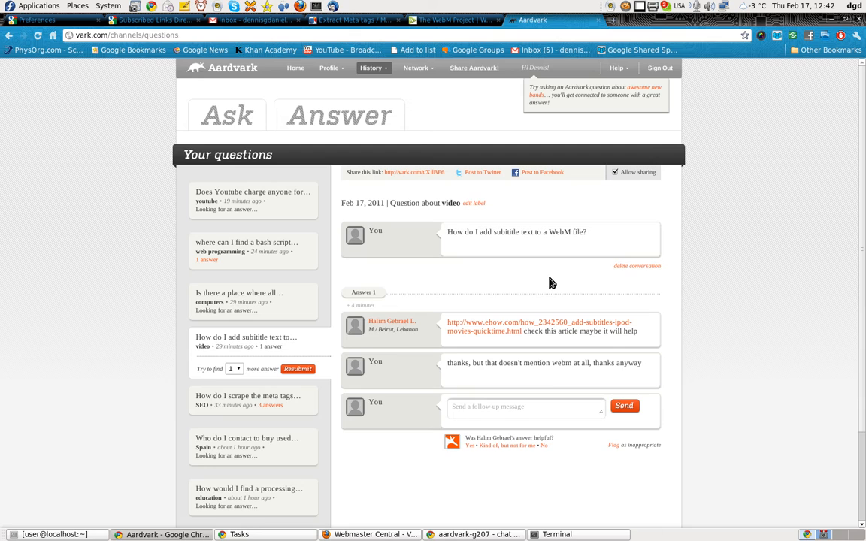
{"action": "left_click", "coordinate": [526, 406]}
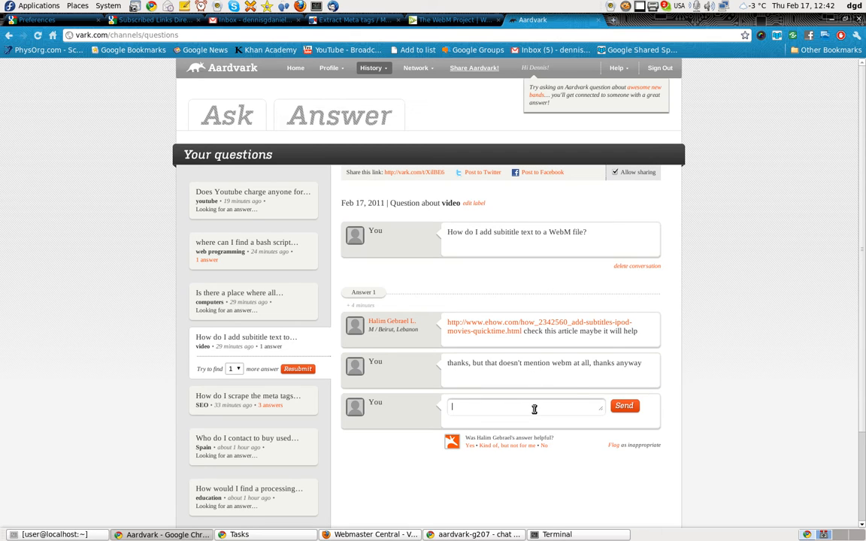
{"action": "type", "text": "At this time, we"}
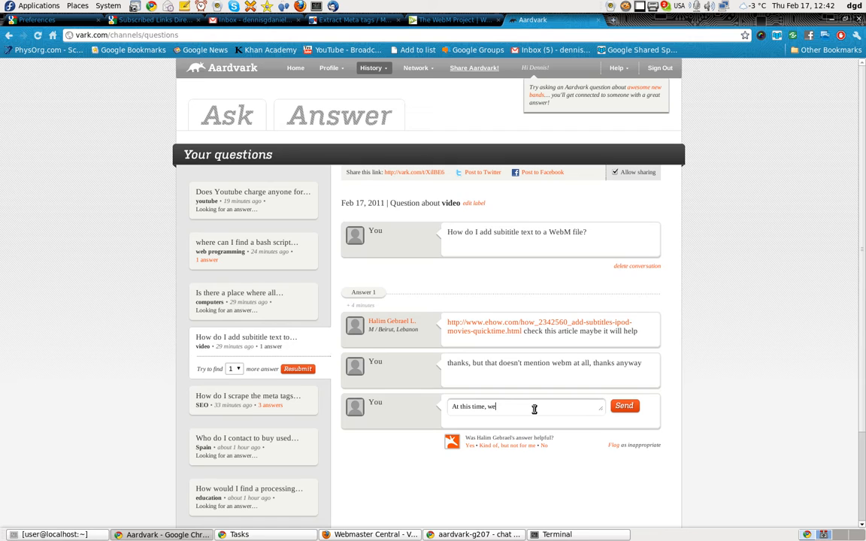
{"action": "type", "text": "bm does n0"}
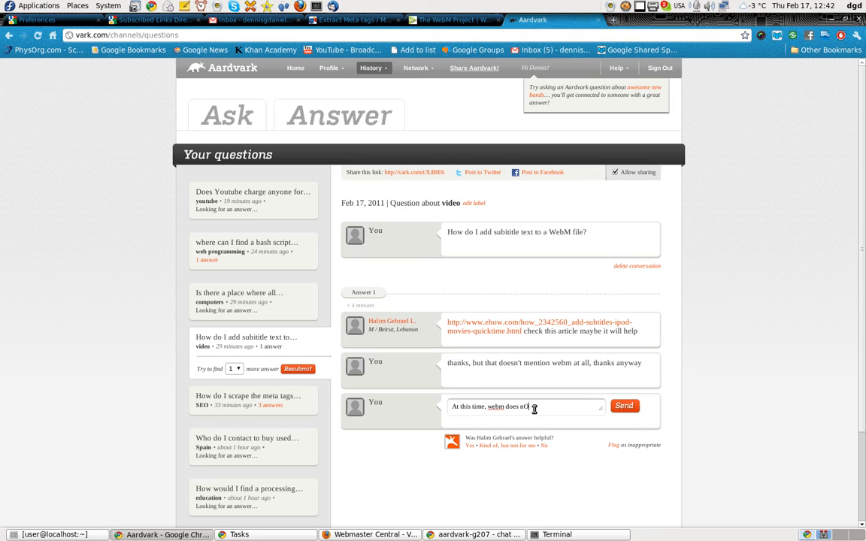
{"action": "type", "text": "T support sub"}
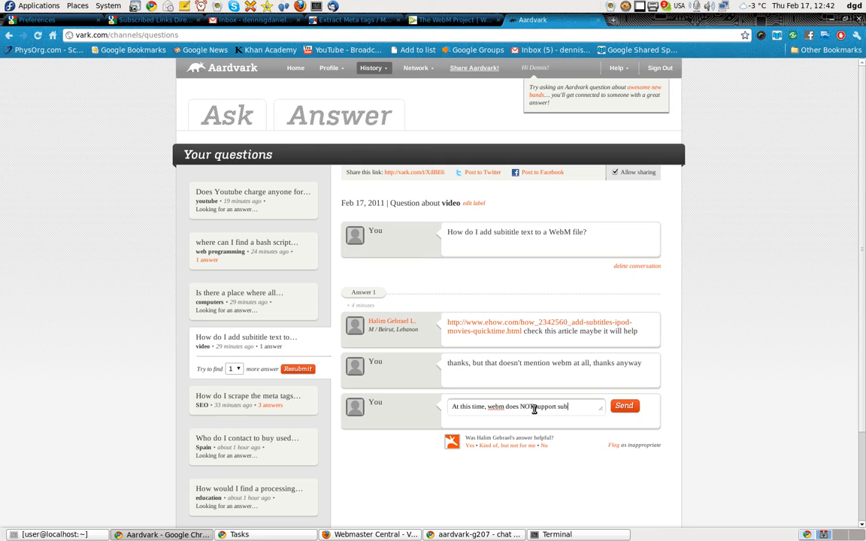
{"action": "type", "text": "titling"}
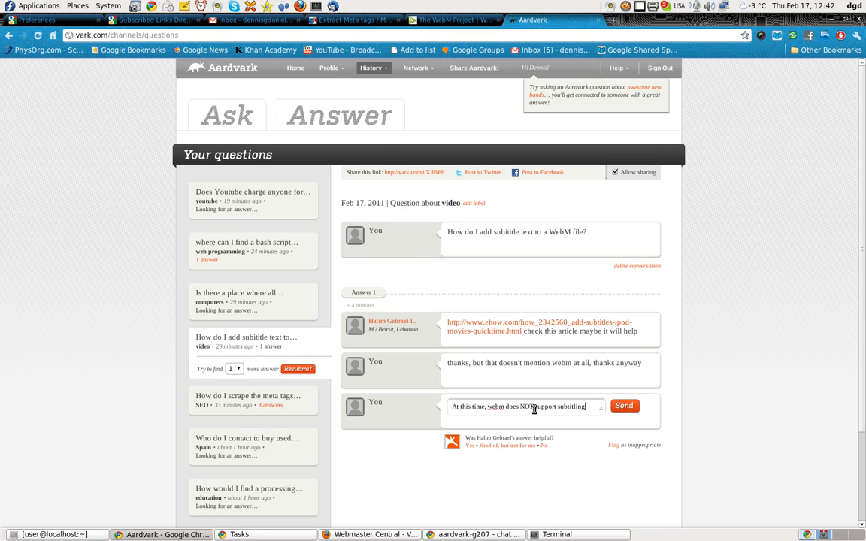
{"action": "type", "text": ":("}
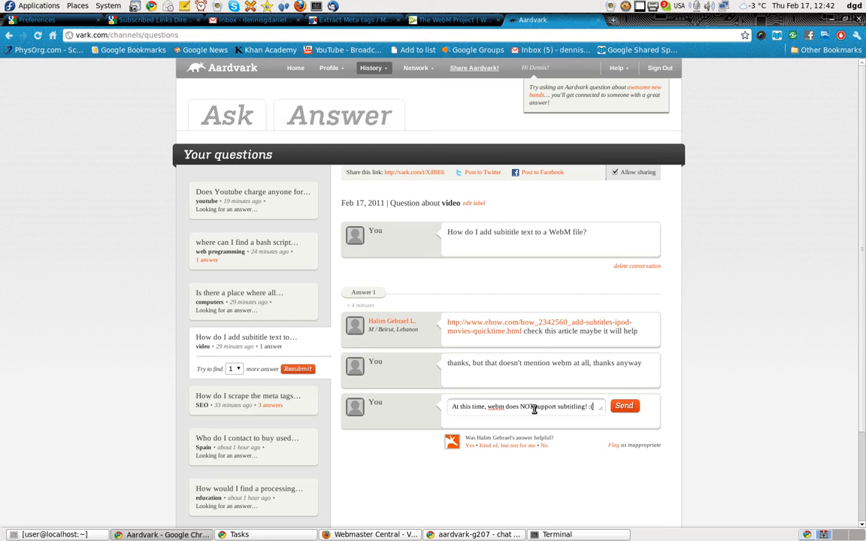
{"action": "left_click", "coordinate": [624, 406]}
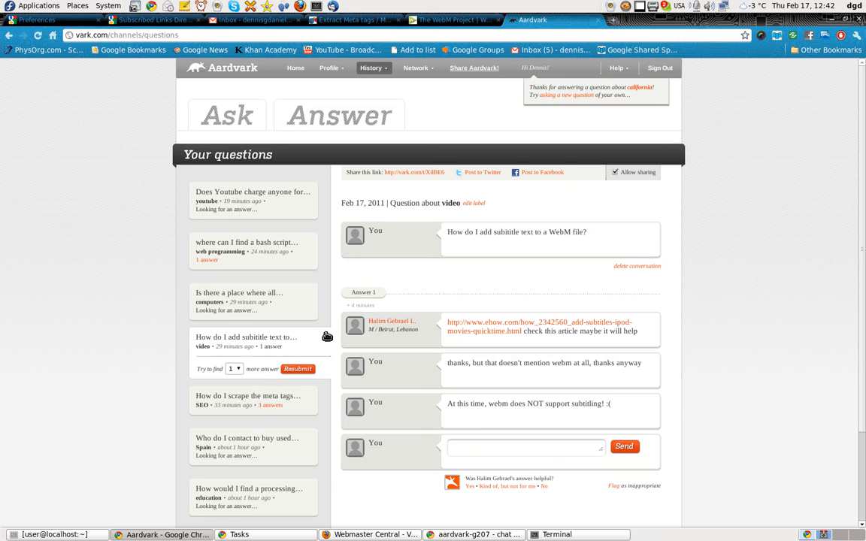
{"action": "mouse_move", "coordinate": [295, 311]}
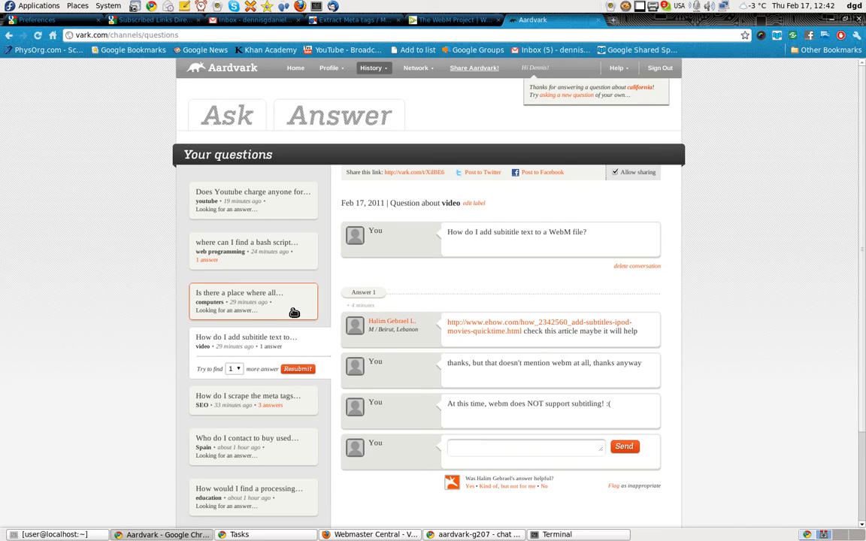
Cancel the 'Is there a place where all...' unanswered-questions question and return to Ask
{"action": "left_click", "coordinate": [253, 301]}
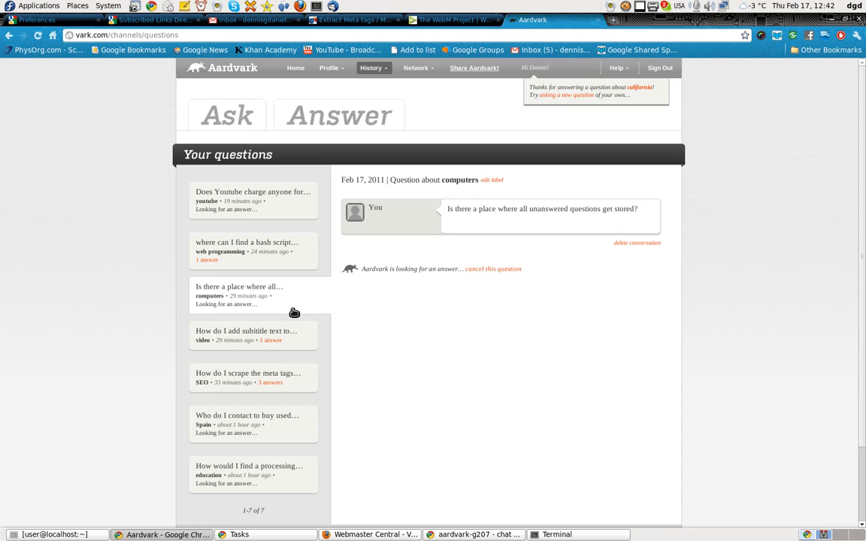
{"action": "mouse_move", "coordinate": [629, 213]}
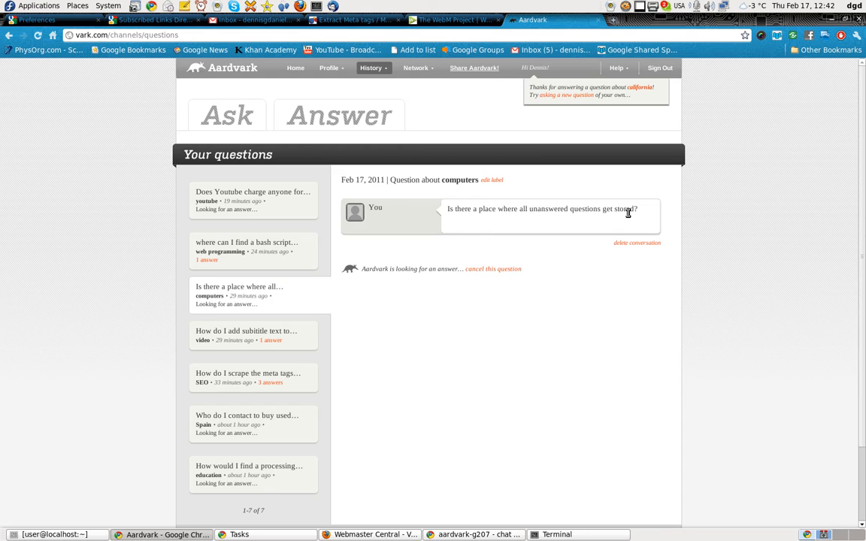
{"action": "mouse_move", "coordinate": [539, 278]}
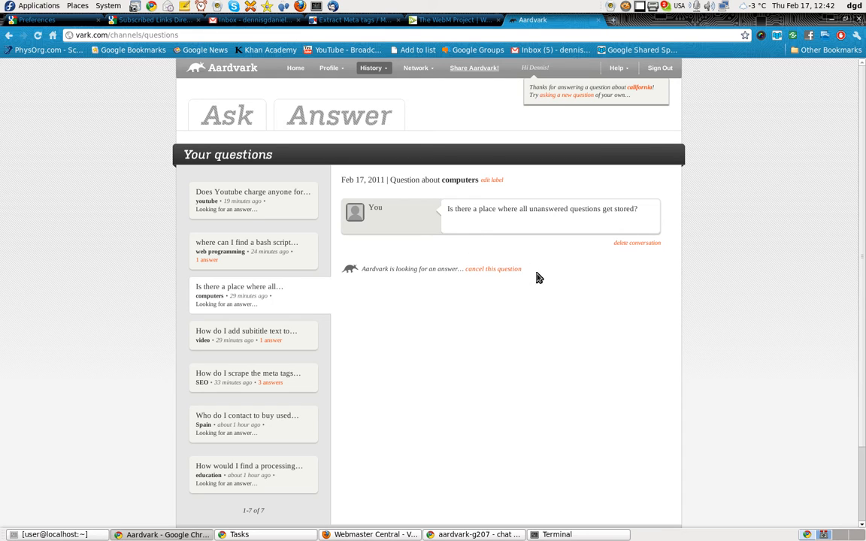
{"action": "mouse_move", "coordinate": [562, 210]}
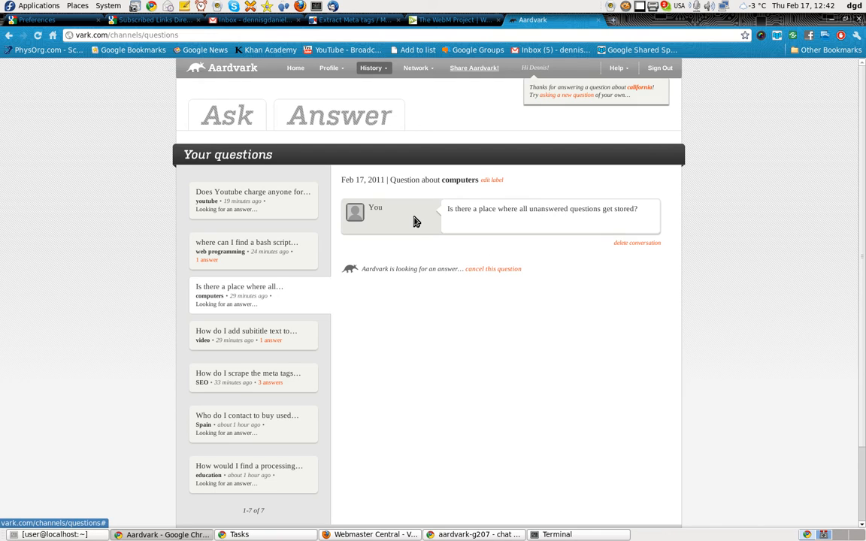
{"action": "mouse_move", "coordinate": [451, 264]}
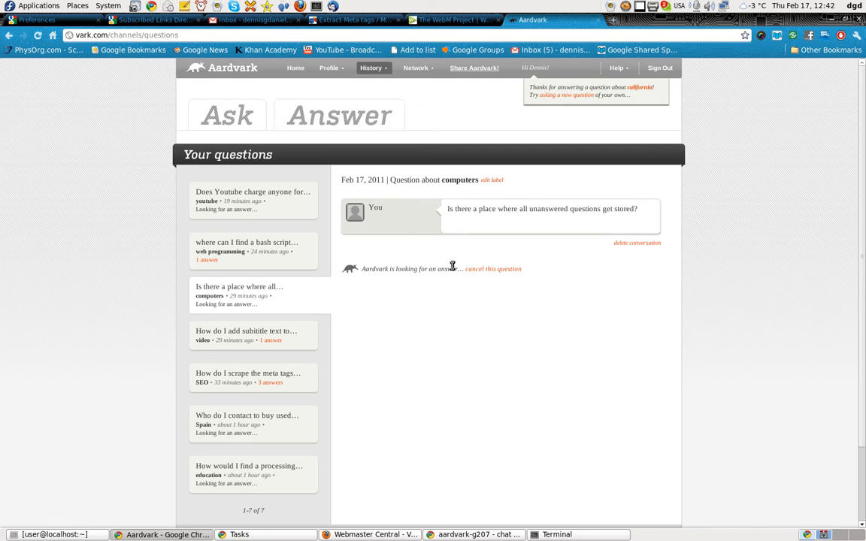
{"action": "mouse_move", "coordinate": [493, 269]}
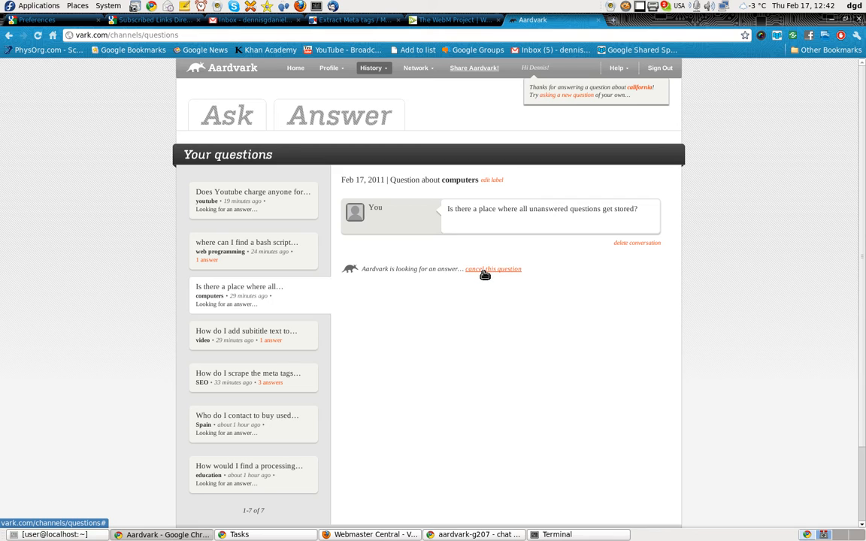
{"action": "left_click", "coordinate": [493, 269]}
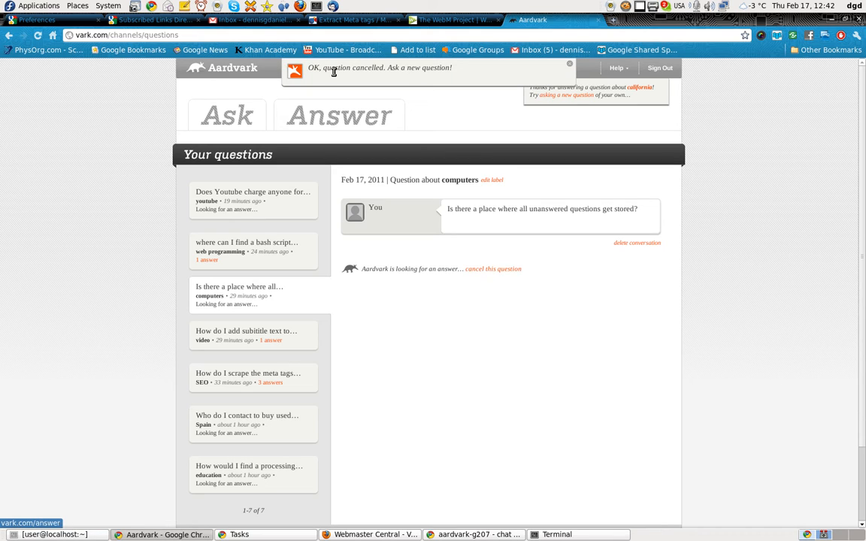
{"action": "mouse_move", "coordinate": [421, 67]}
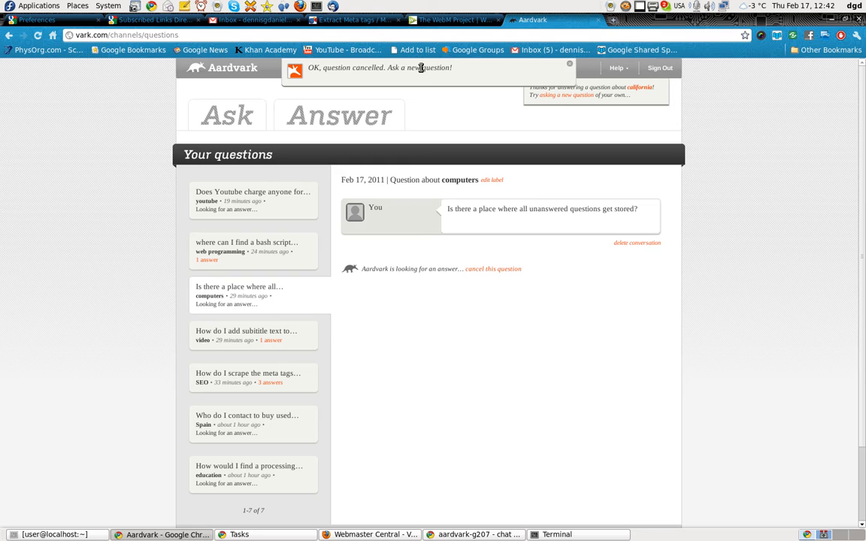
{"action": "mouse_move", "coordinate": [478, 110]}
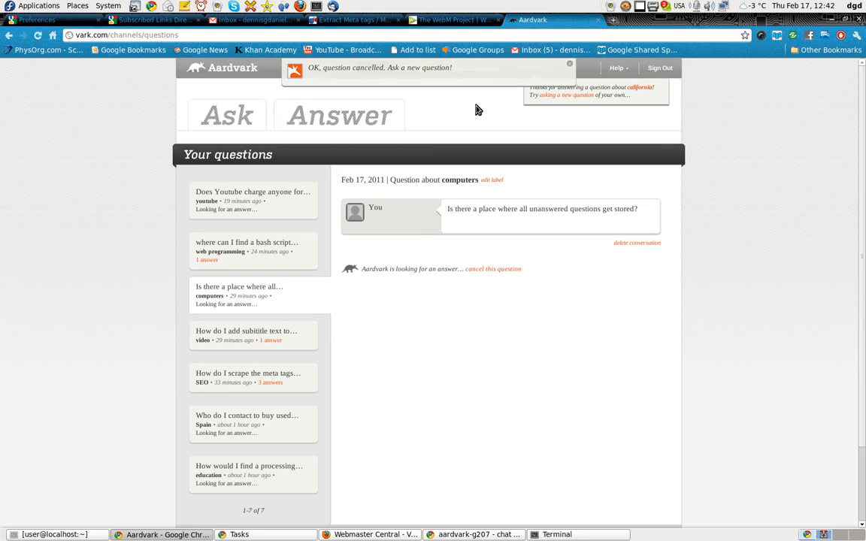
{"action": "left_click", "coordinate": [228, 114]}
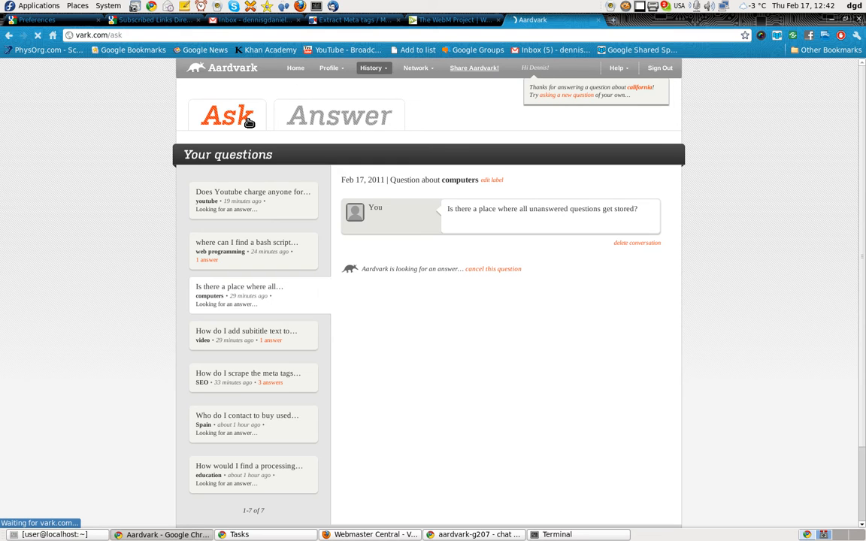
Send 'Where do unanswered Aardvark questions get stored?', refused by the daily limit
{"action": "left_click", "coordinate": [227, 115]}
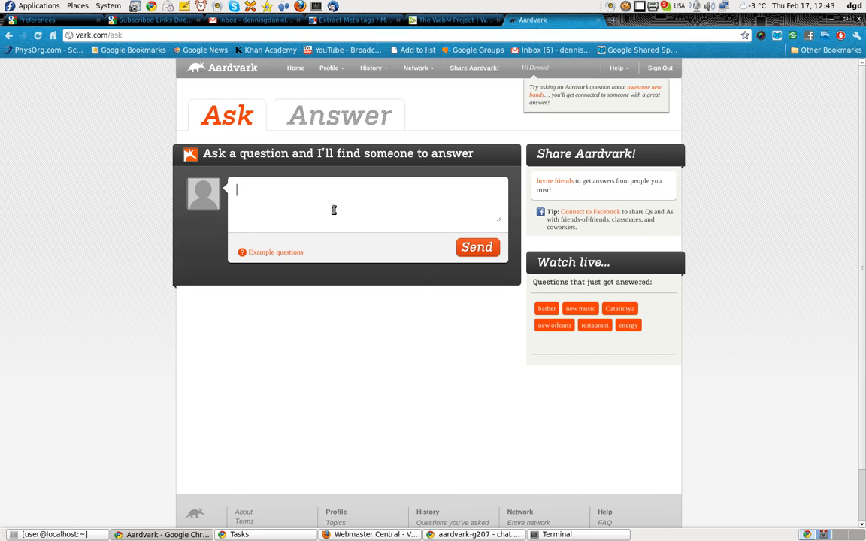
{"action": "type", "text": "Wha"}
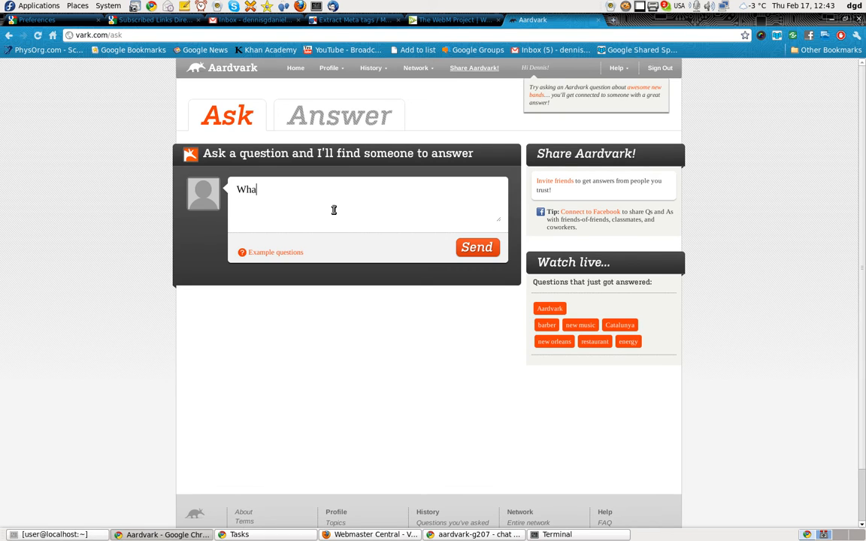
{"action": "type", "text": "Where do"}
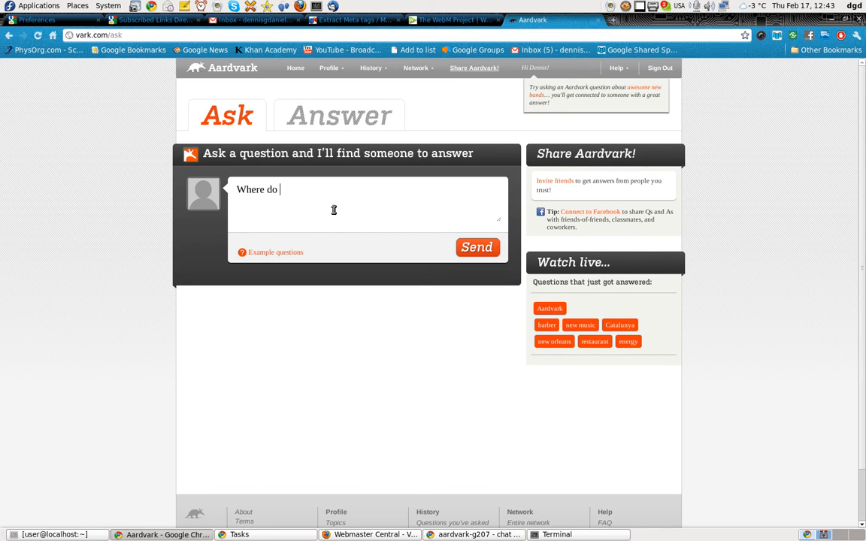
{"action": "type", "text": "unanswered Aa"}
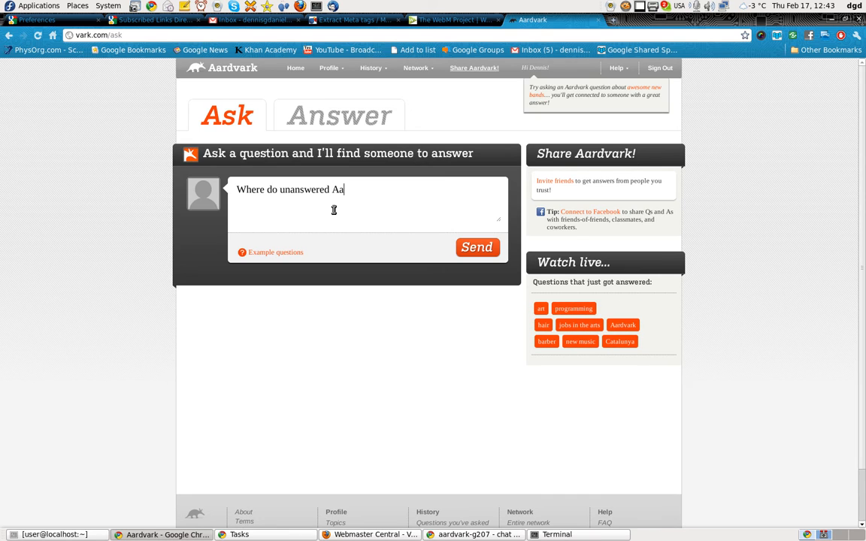
{"action": "type", "text": "rdvark ques"}
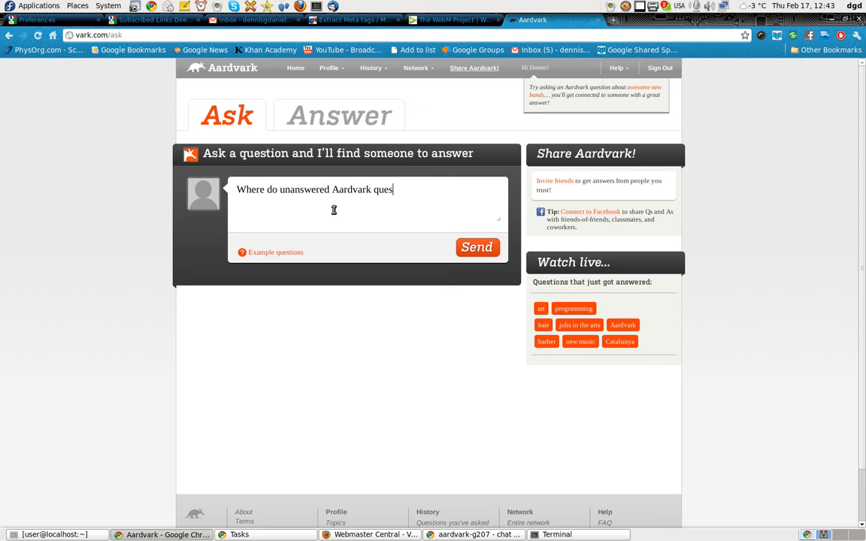
{"action": "type", "text": "tions get tore"}
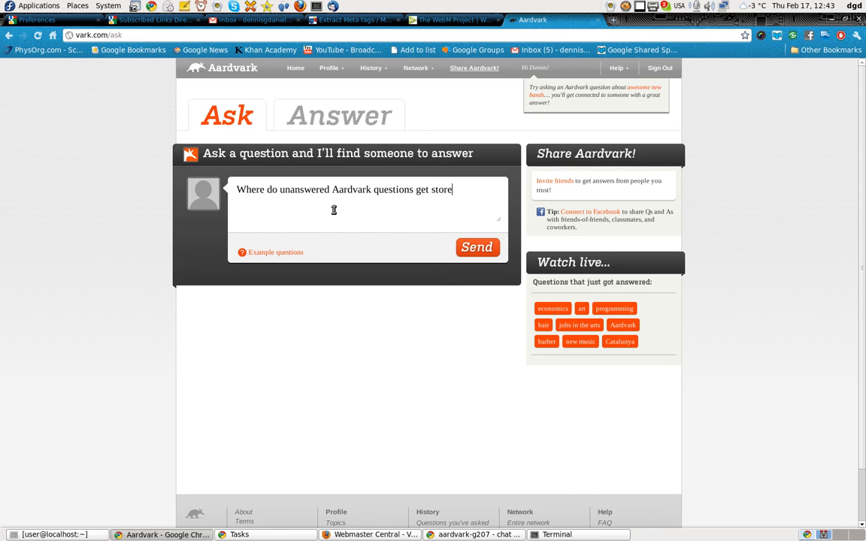
{"action": "left_click", "coordinate": [478, 247]}
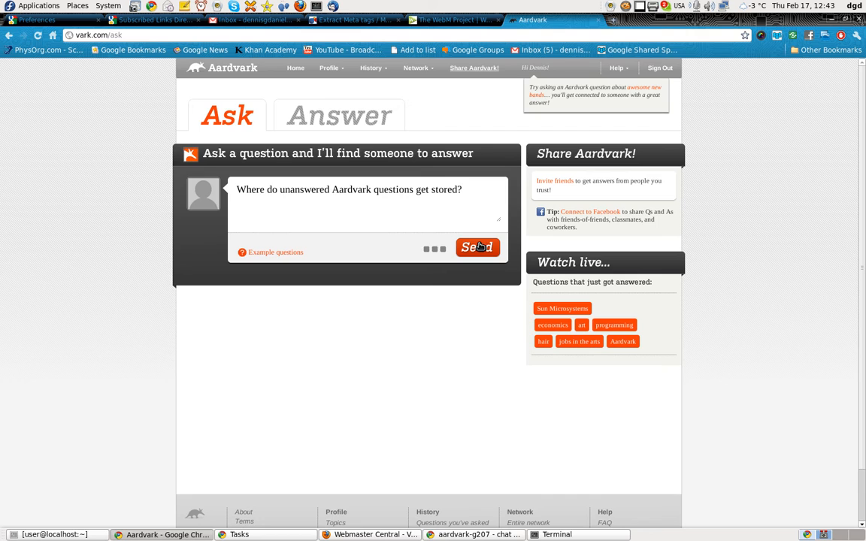
{"action": "left_click", "coordinate": [479, 246]}
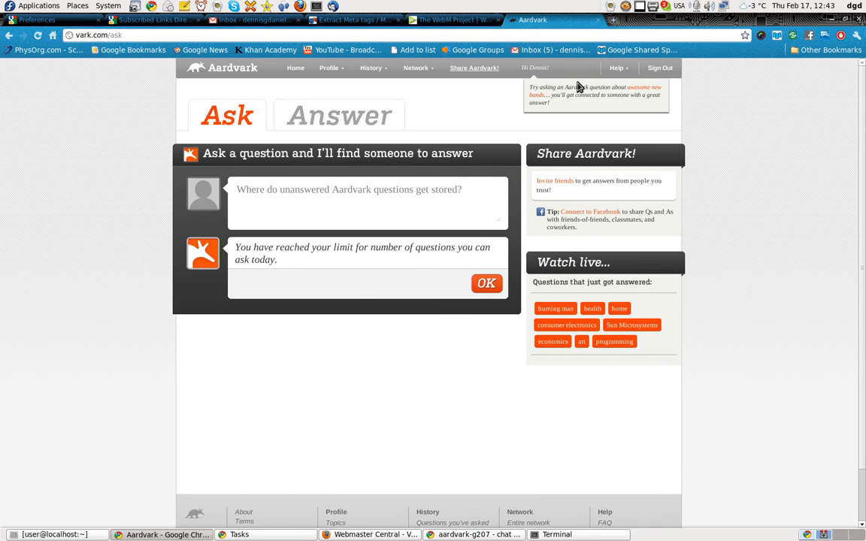
{"action": "mouse_move", "coordinate": [612, 117]}
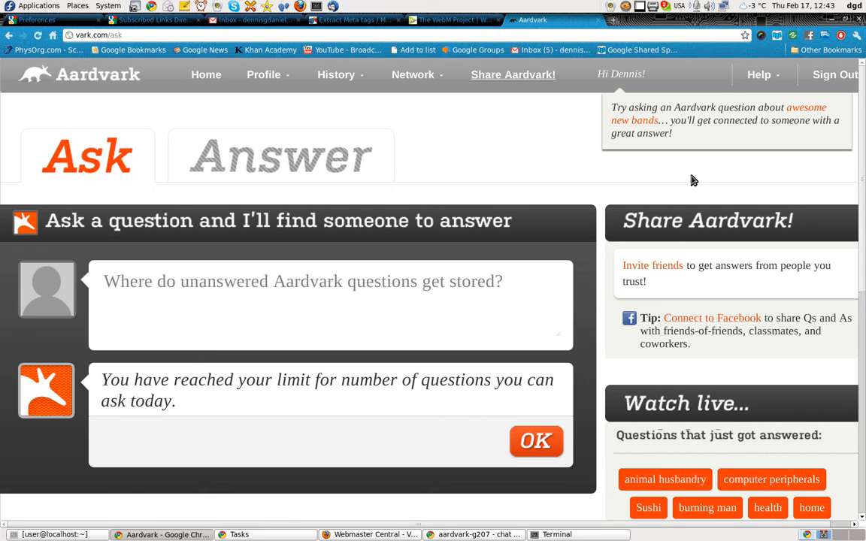
{"action": "mouse_move", "coordinate": [714, 138]}
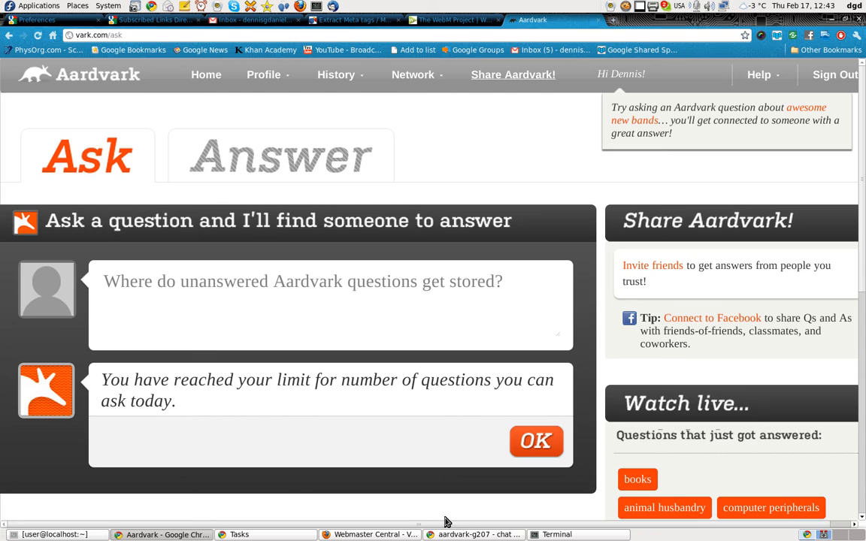
{"action": "left_click", "coordinate": [473, 535]}
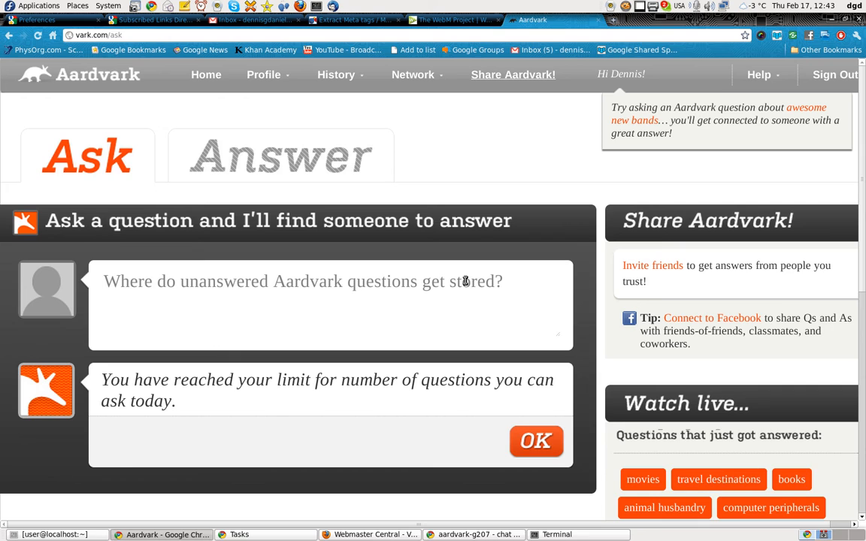
{"action": "left_click", "coordinate": [536, 443]}
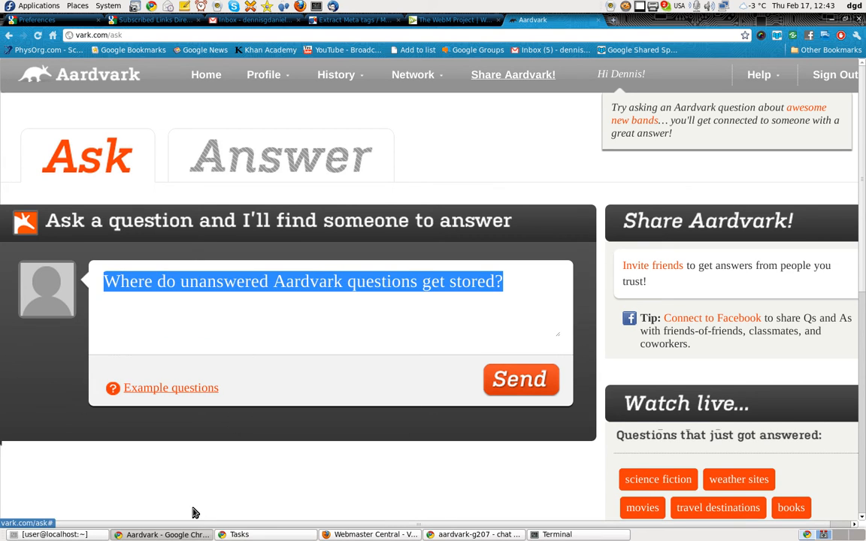
{"action": "left_click", "coordinate": [473, 535]}
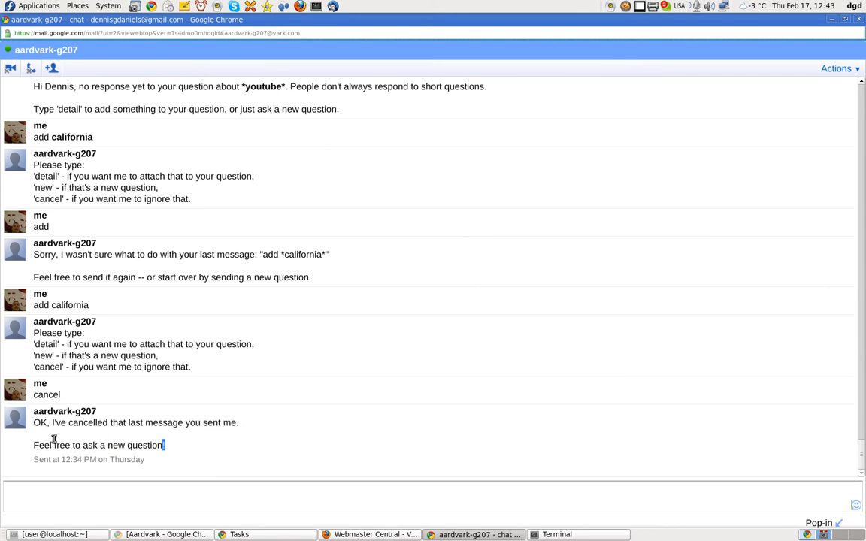
Send the bot 'Where do unanswered Aardvark questions get stored?'; it replies only 7 questions daily
{"action": "type", "text": "Where do unanswered Aardvark questions get stored?"}
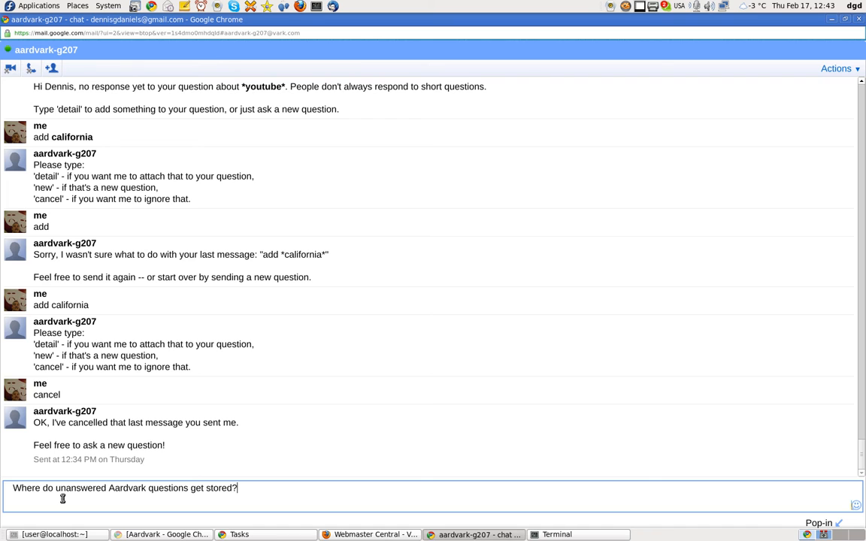
{"action": "key", "text": "Return"}
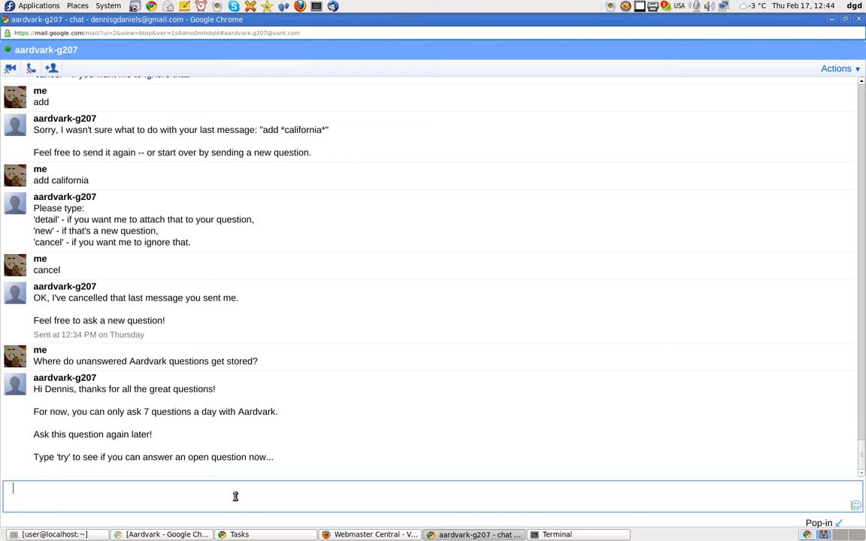
Send 'try' to the Aardvark bot and scroll through the open questions it returns
{"action": "type", "text": "try"}
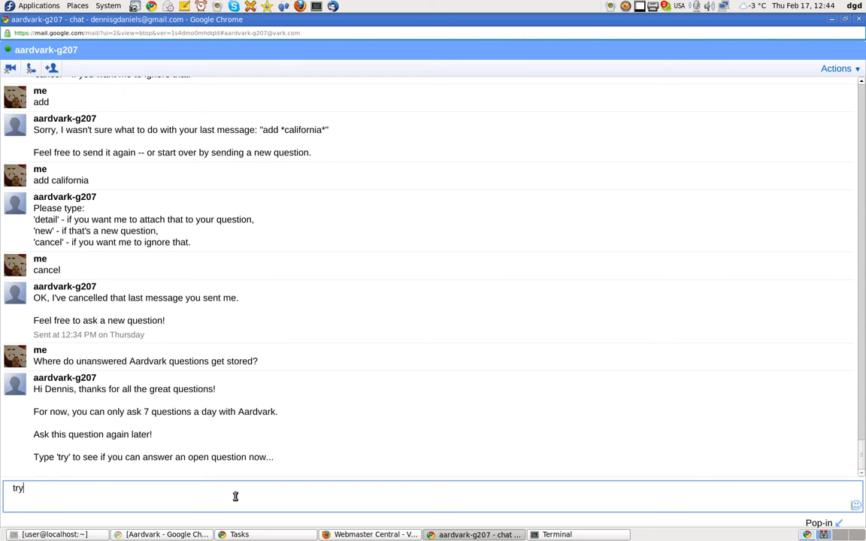
{"action": "key", "text": "Return"}
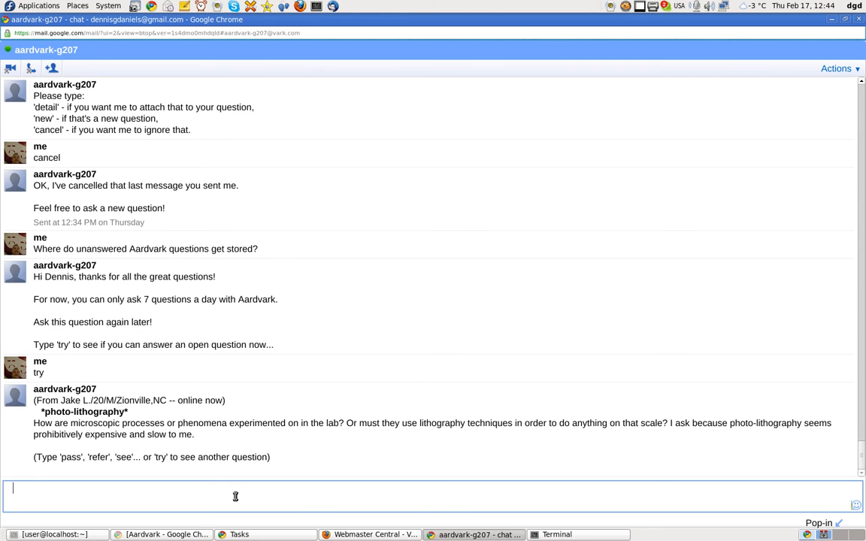
{"action": "mouse_move", "coordinate": [378, 399]}
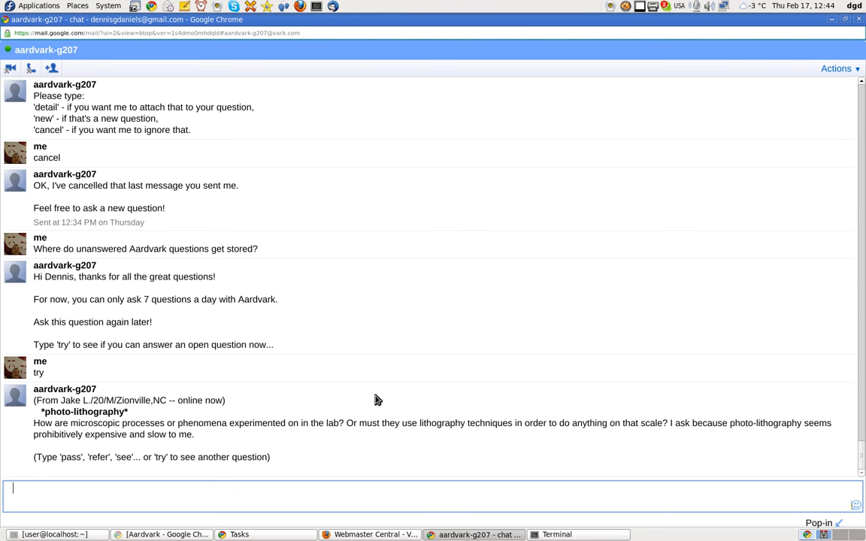
{"action": "mouse_move", "coordinate": [328, 454]}
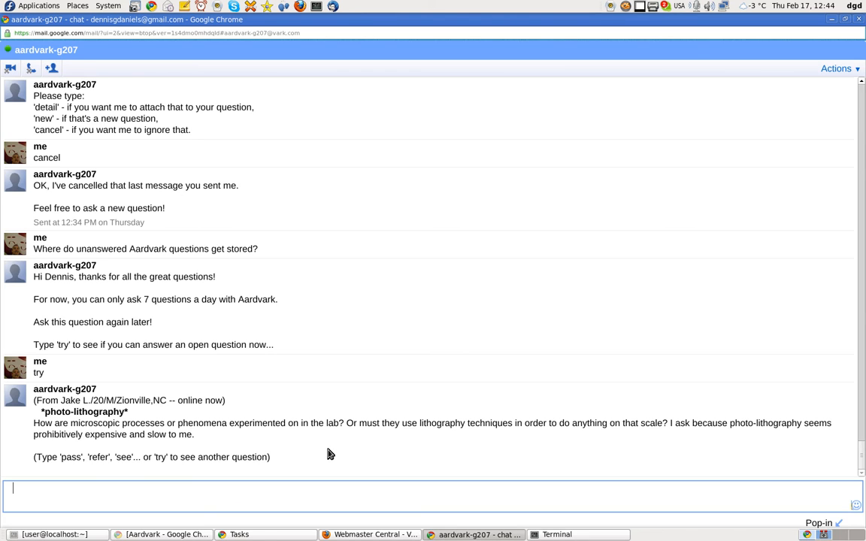
{"action": "mouse_move", "coordinate": [211, 444]}
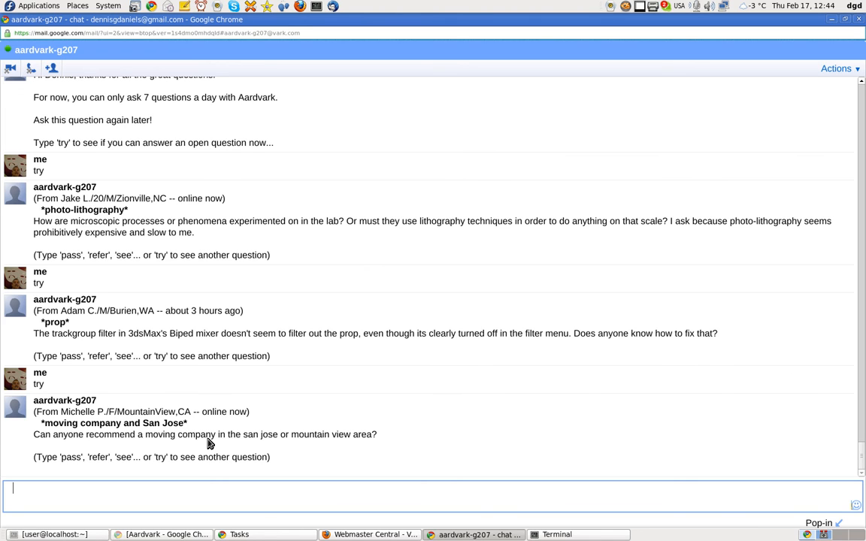
{"action": "scroll", "scroll_direction": "down", "scroll_amount": 3}
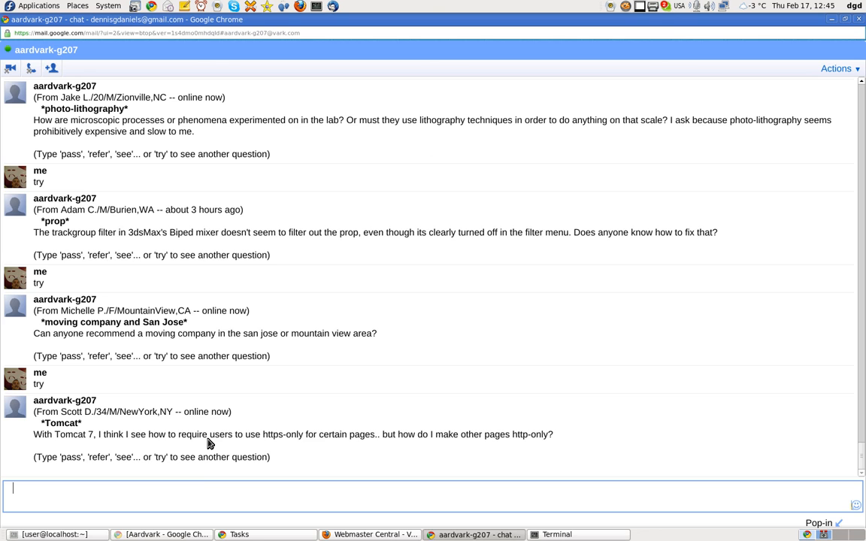
{"action": "scroll", "scroll_direction": "down", "scroll_amount": 3}
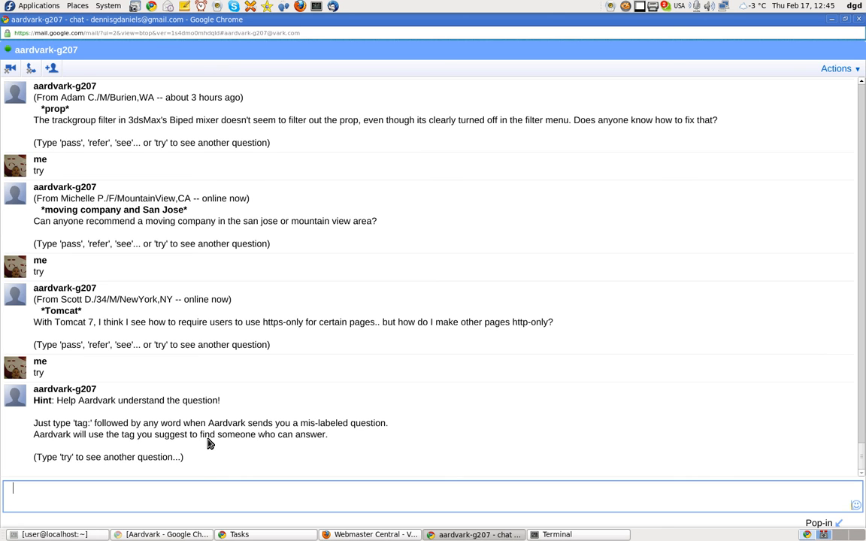
Send another 'try' and get the bot's reply that no open questions remain
{"action": "type", "text": "tr"}
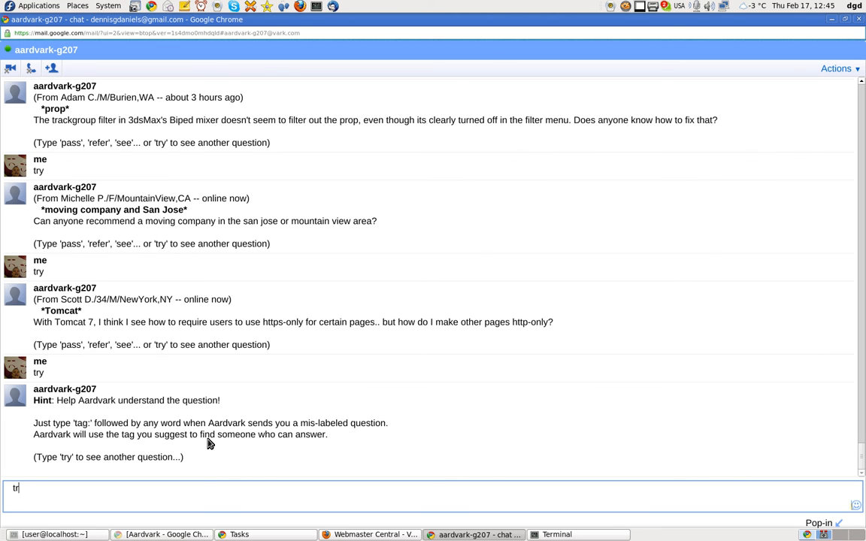
{"action": "key", "text": "Return"}
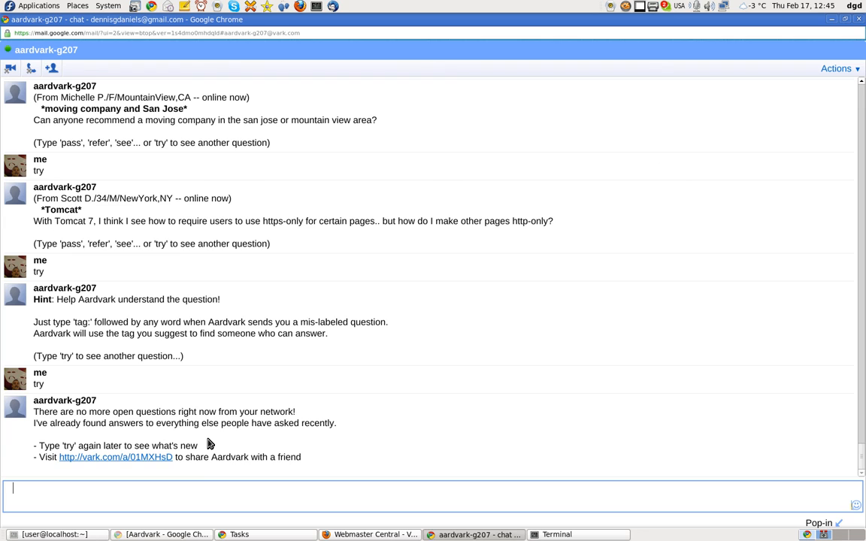
{"action": "mouse_move", "coordinate": [425, 335]}
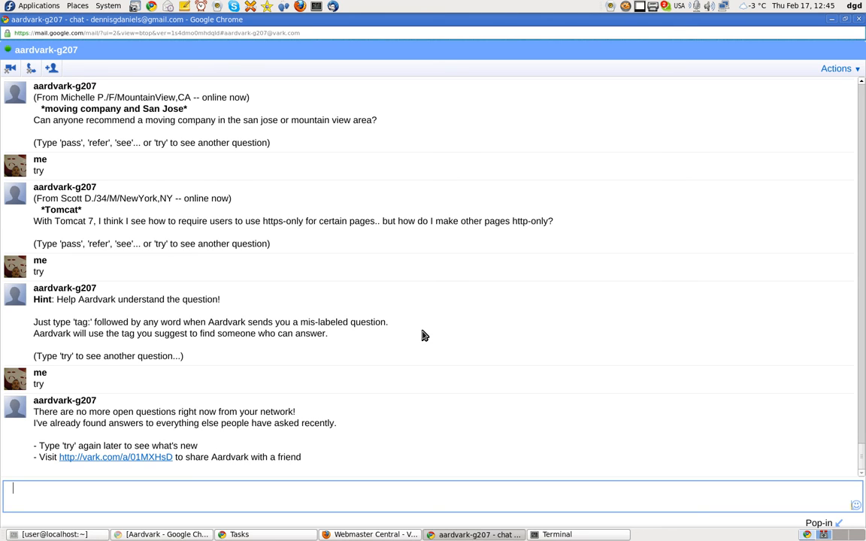
{"action": "mouse_move", "coordinate": [568, 534]}
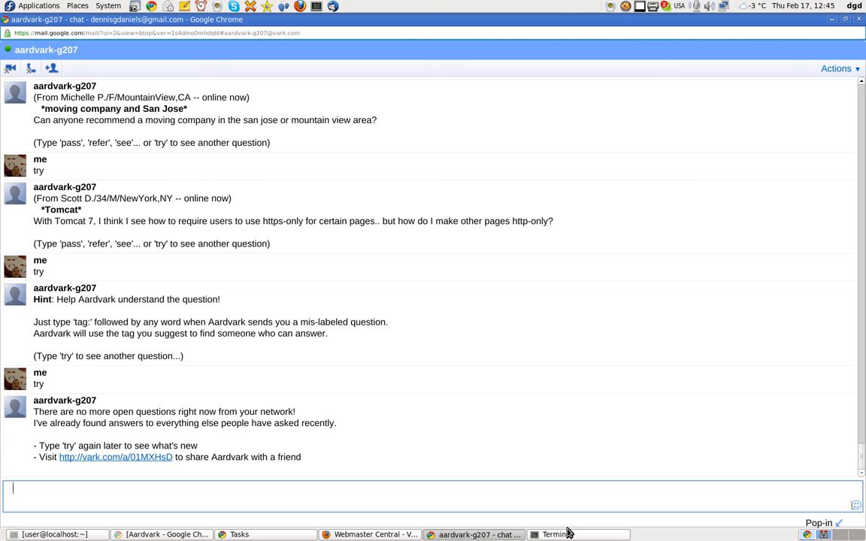
{"action": "mouse_move", "coordinate": [559, 535]}
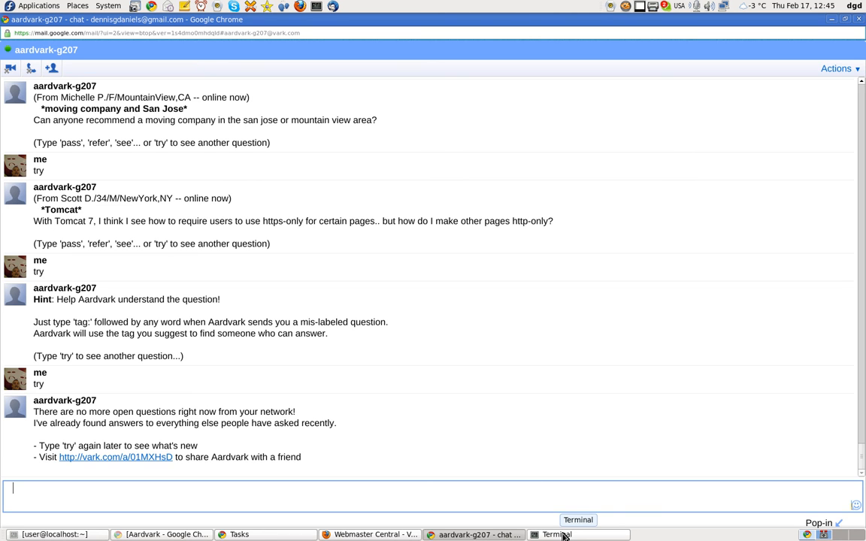